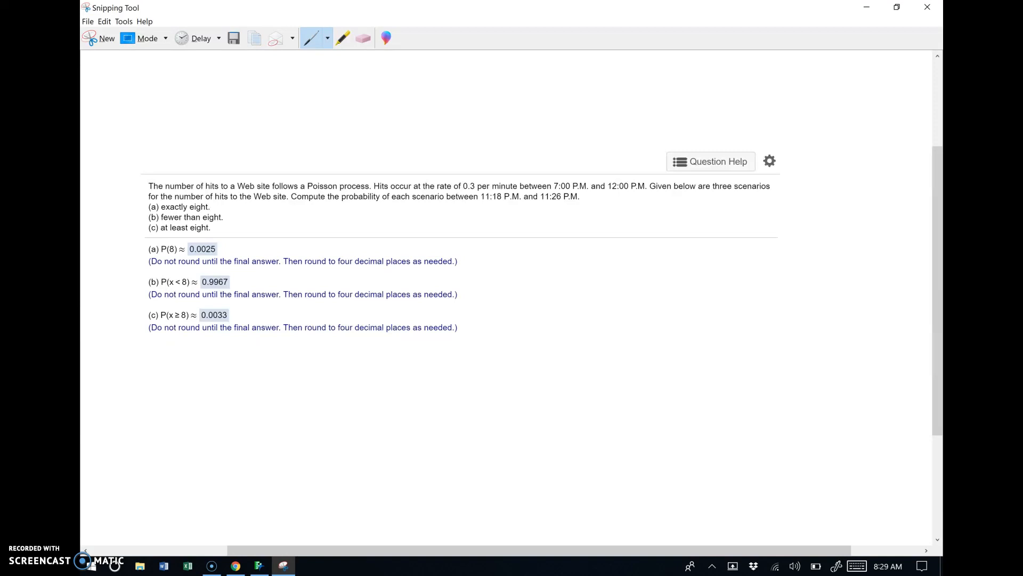
Write .3 hits/1 min = λ/8 mins in red, bracketing the 11:18–11:26 span as 8 mins.
left_click_drag(460, 190, 493, 190)
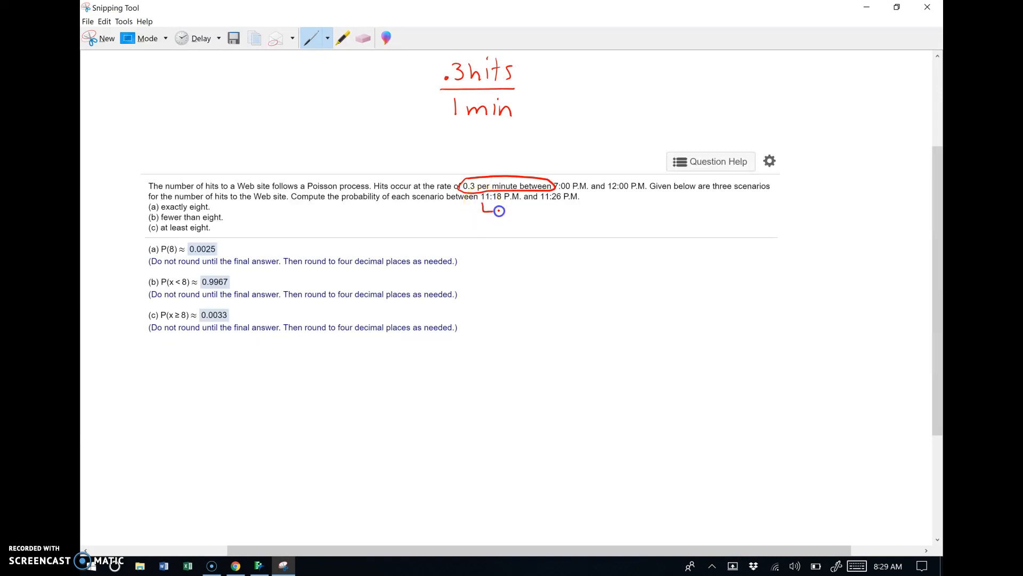
left_click_drag(480, 210, 574, 206)
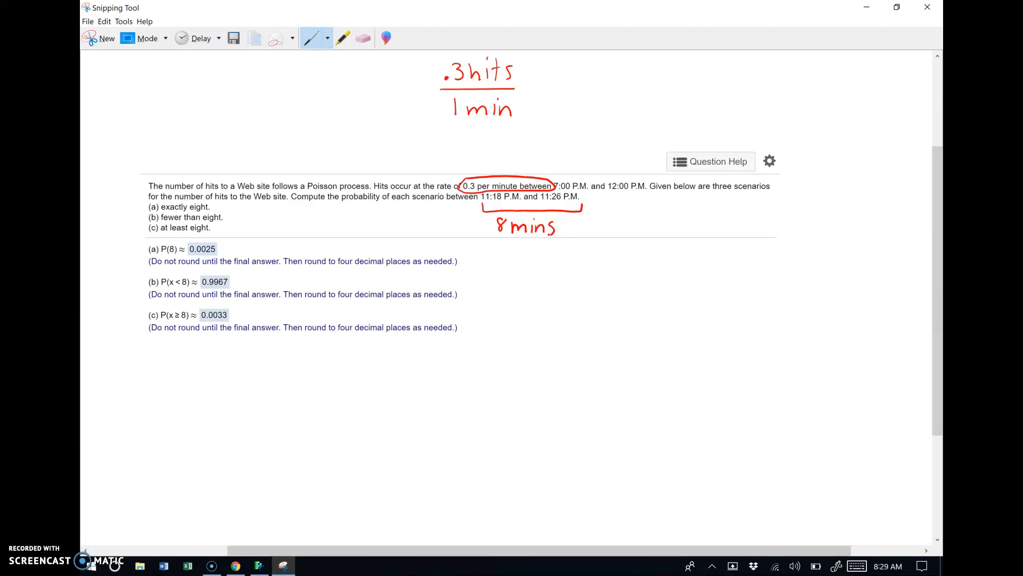
left_click_drag(529, 71, 551, 98)
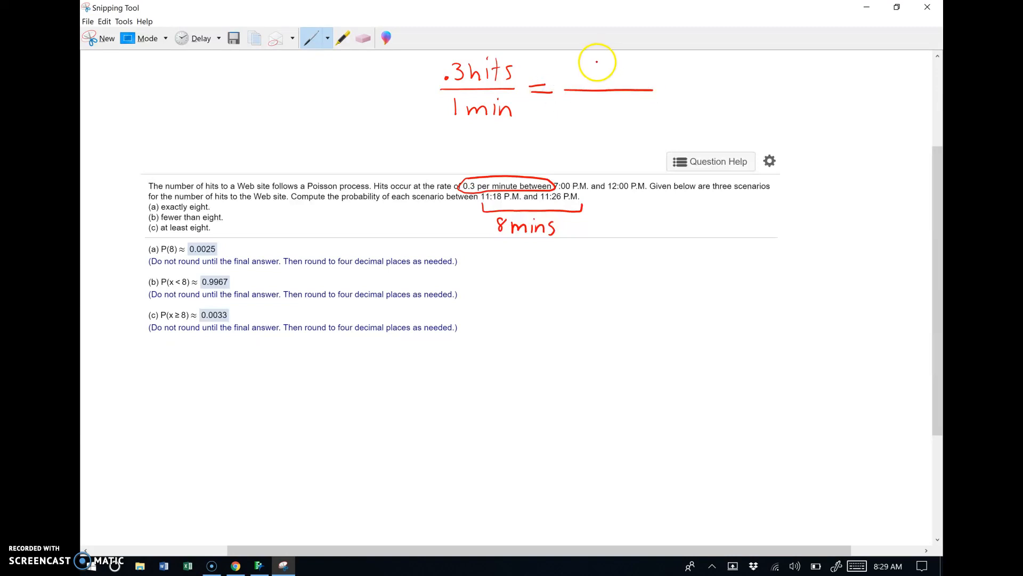
left_click_drag(590, 65, 610, 82)
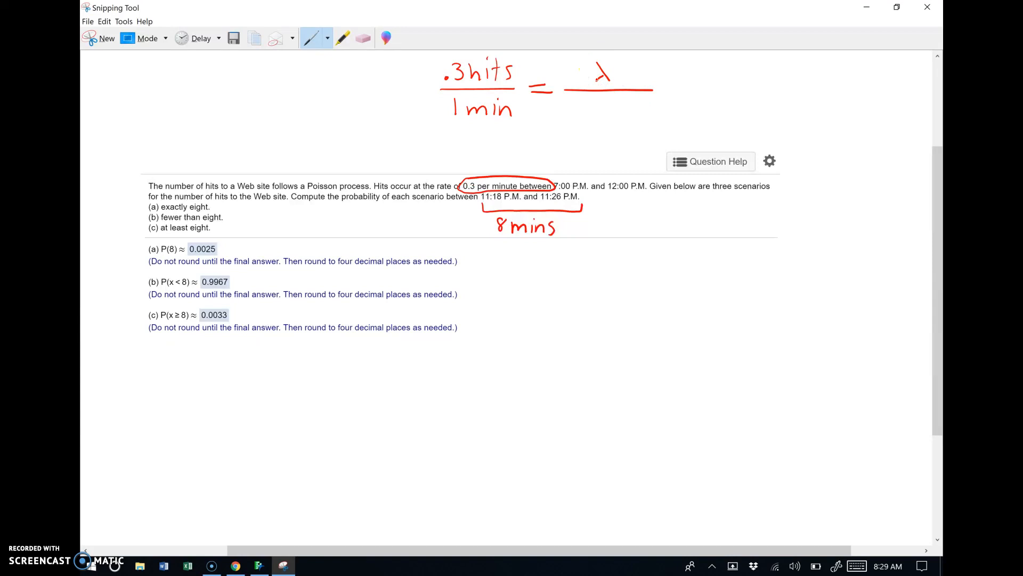
left_click_drag(581, 104, 587, 112)
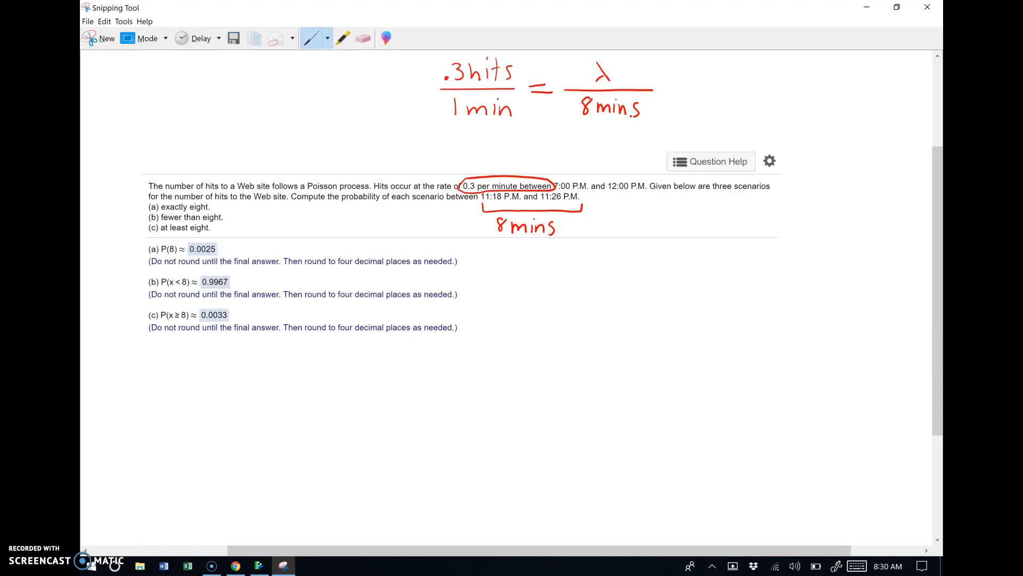
Draw an arrow to λ = 2.4 hits/8 mins, underline 2.4 and mark the three questions.
left_click_drag(676, 92, 721, 91)
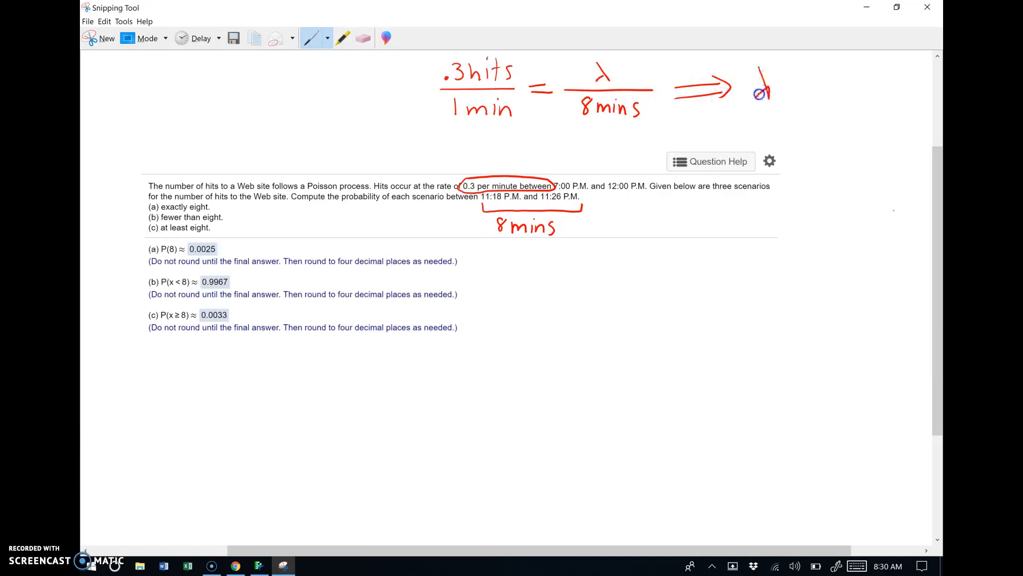
left_click_drag(756, 86, 793, 86)
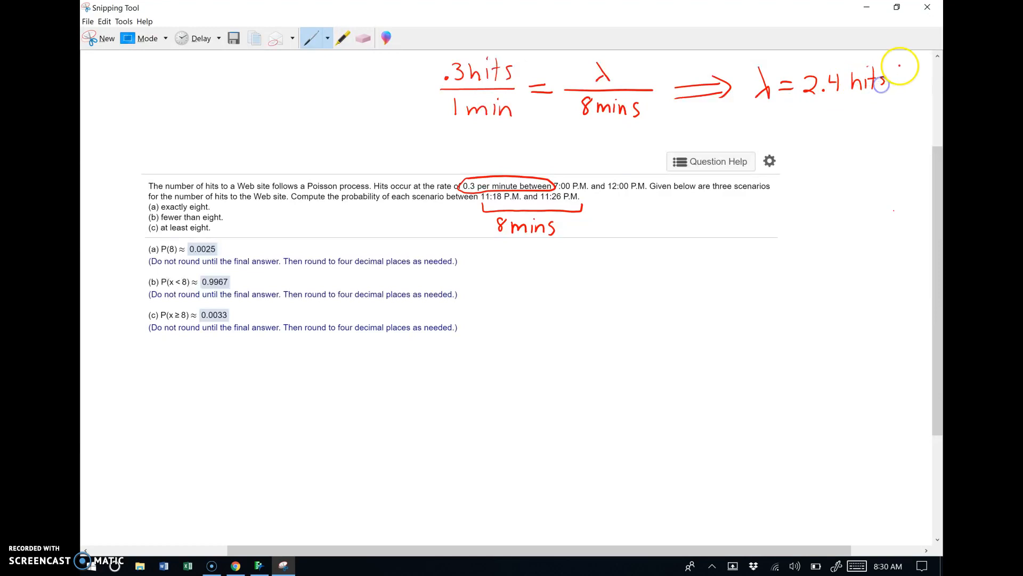
left_click_drag(894, 71, 911, 107)
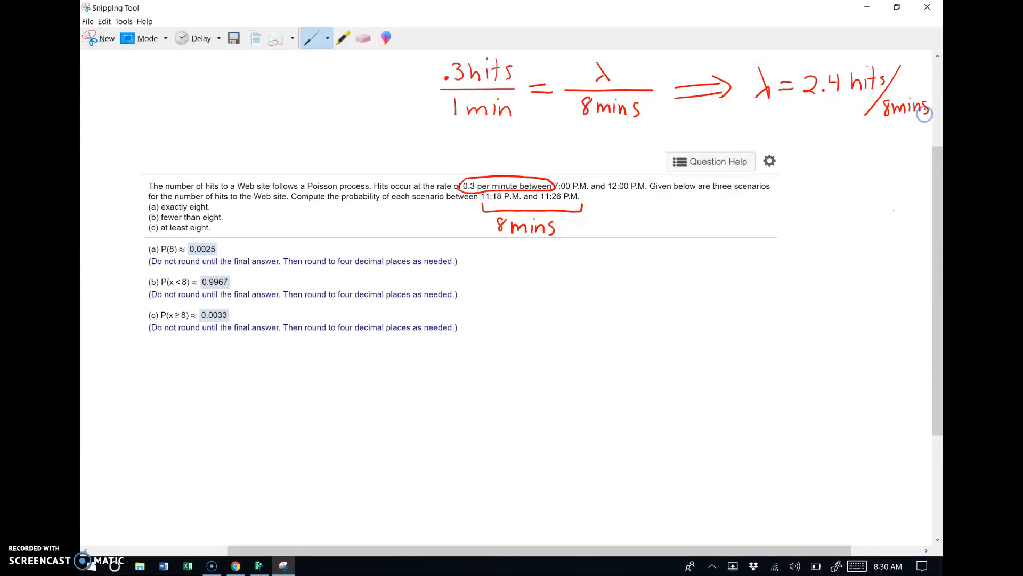
left_click_drag(793, 114, 838, 111)
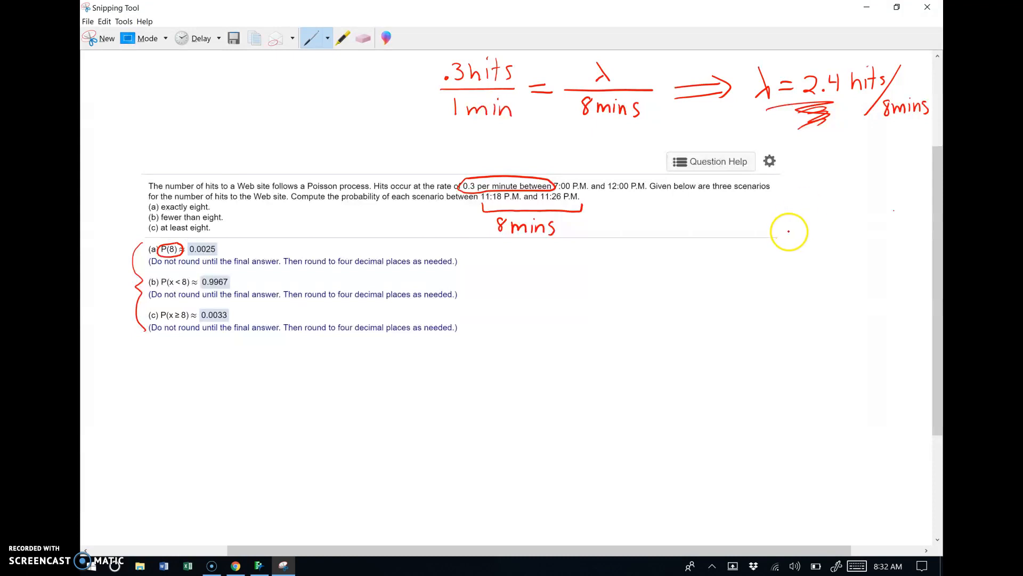
Draw an X / P(x) table listing X from 0 to 10 and write a) P(X=8) =.
left_click_drag(774, 242, 920, 245)
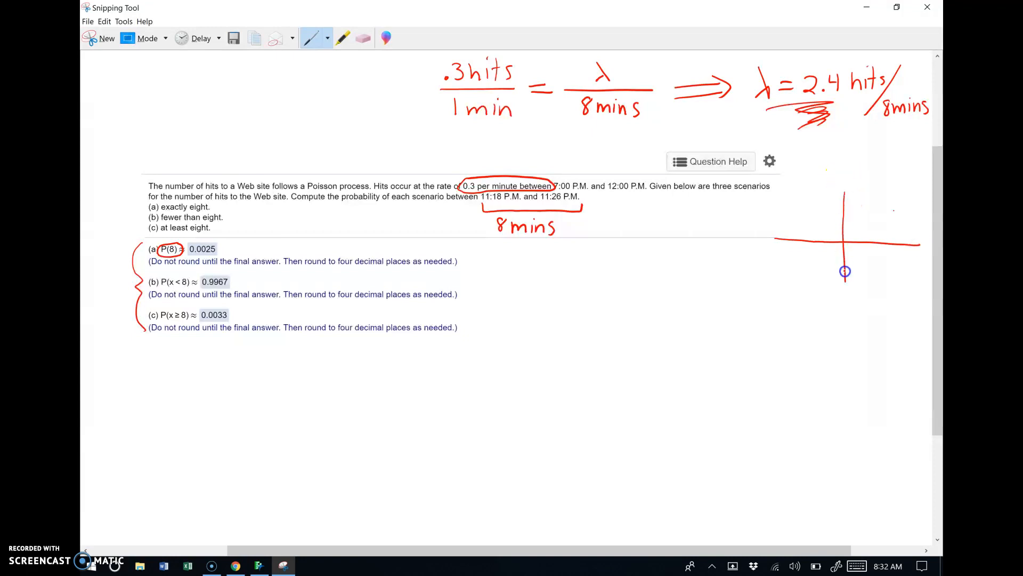
left_click_drag(842, 274, 842, 516)
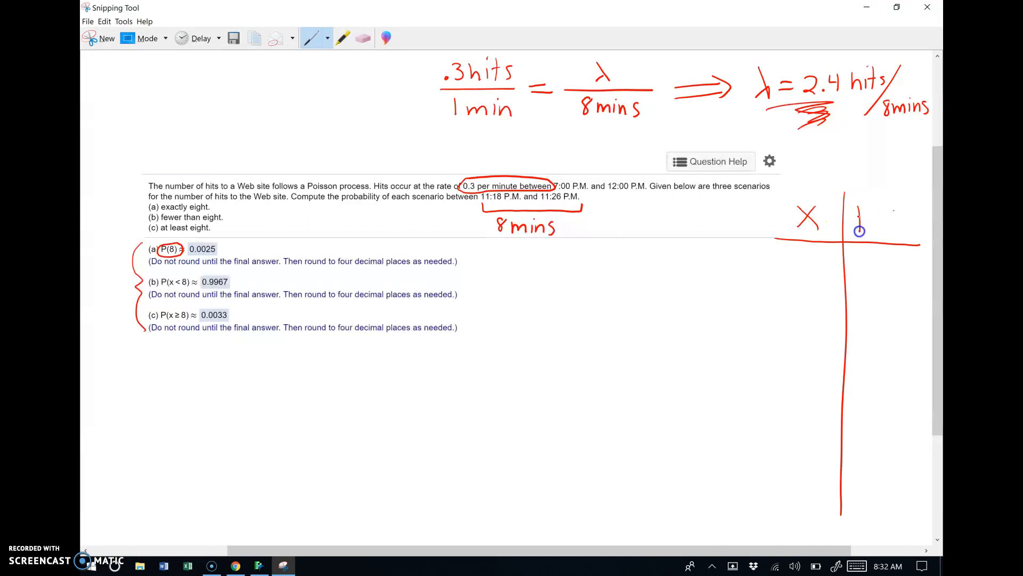
left_click_drag(867, 216, 903, 212)
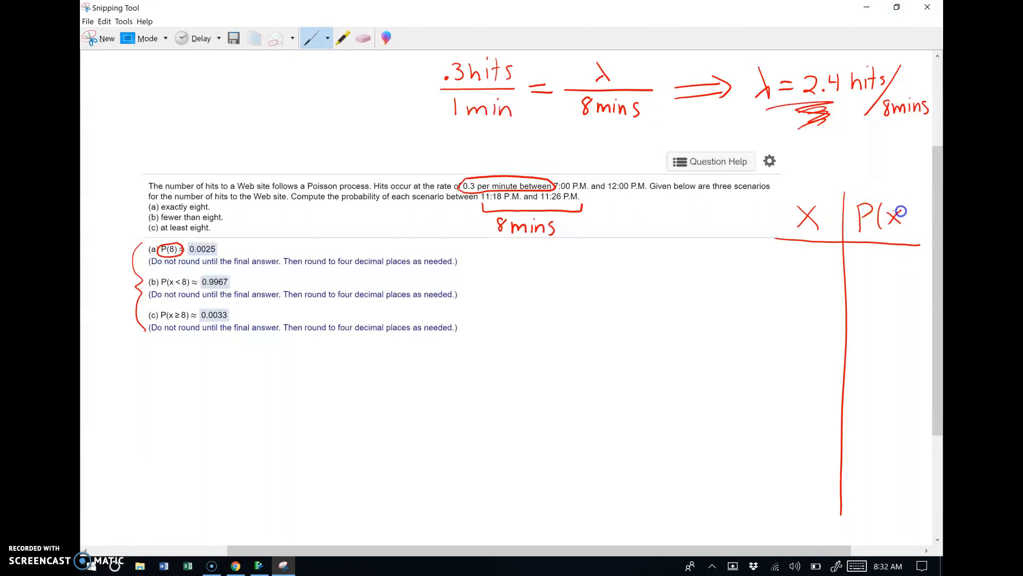
left_click_drag(807, 235, 807, 267)
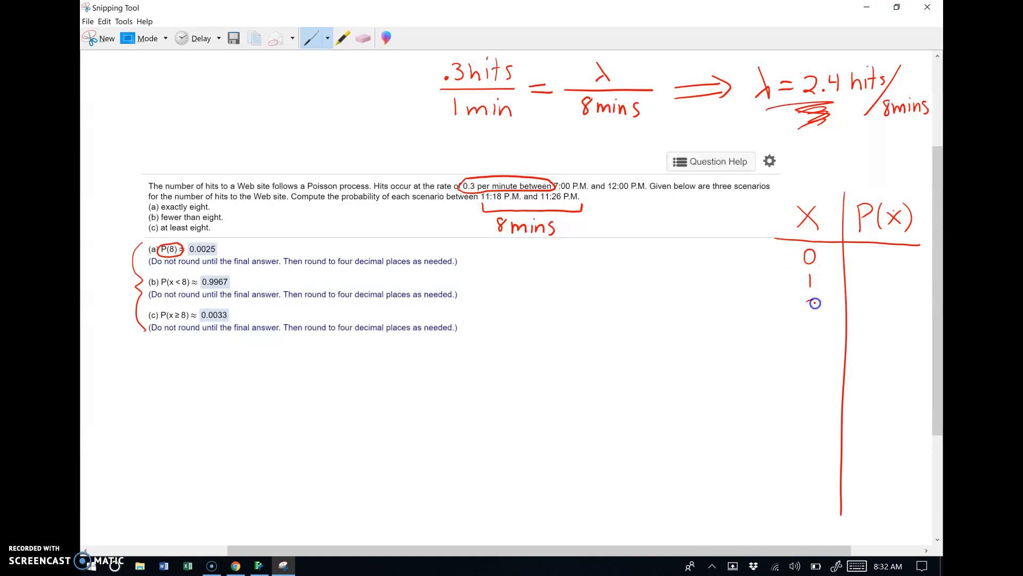
left_click_drag(809, 300, 809, 366)
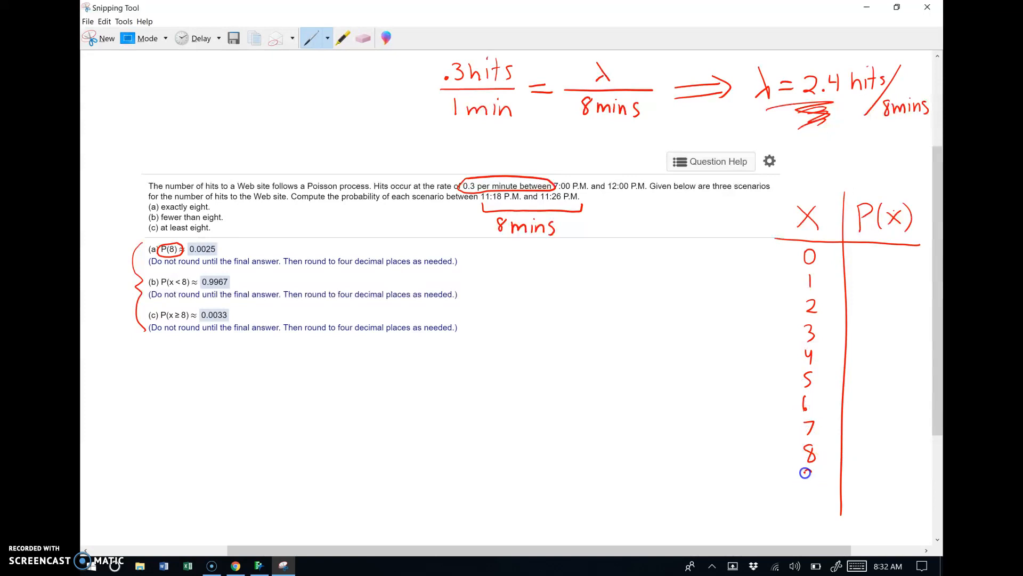
left_click_drag(809, 477, 815, 498)
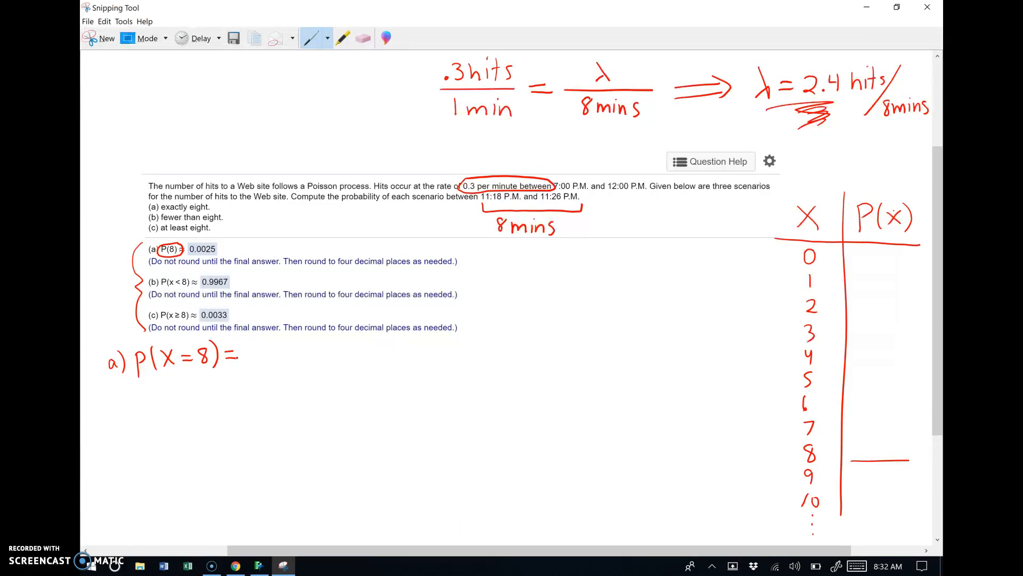
Launch the Distribution Calculator from JMP's Teaching Modules add-in.
left_click(259, 565)
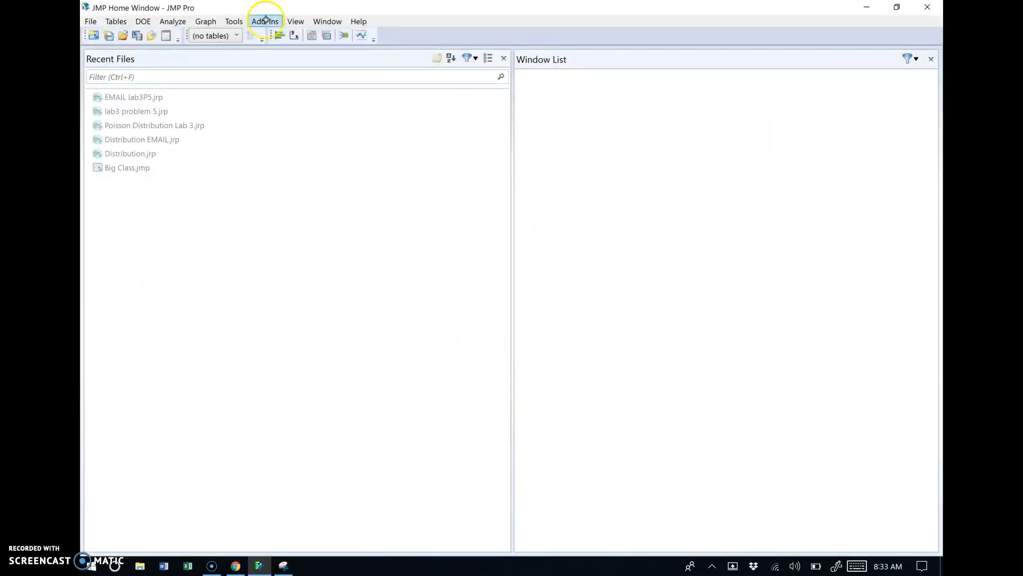
left_click(264, 22)
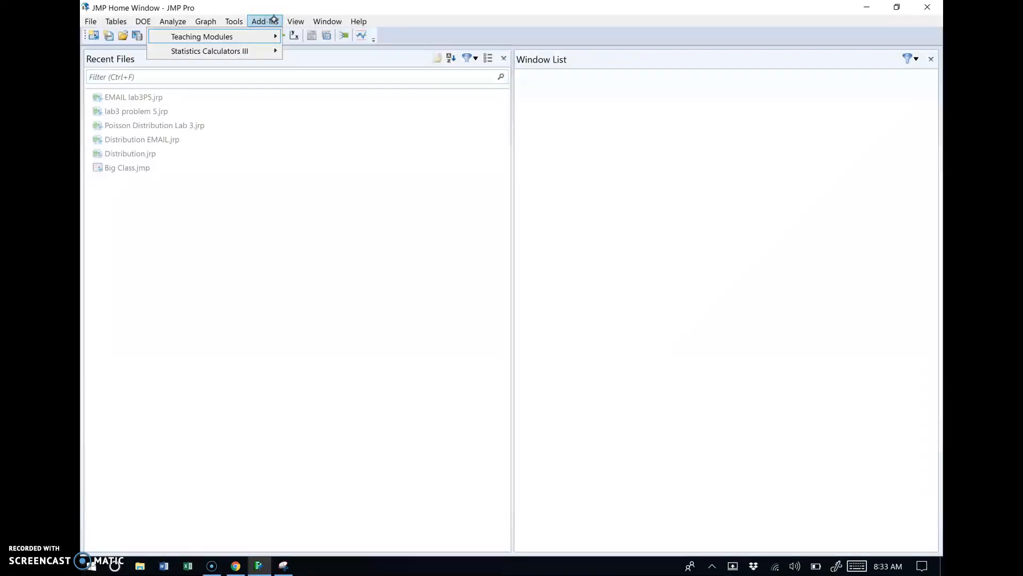
mouse_move(201, 36)
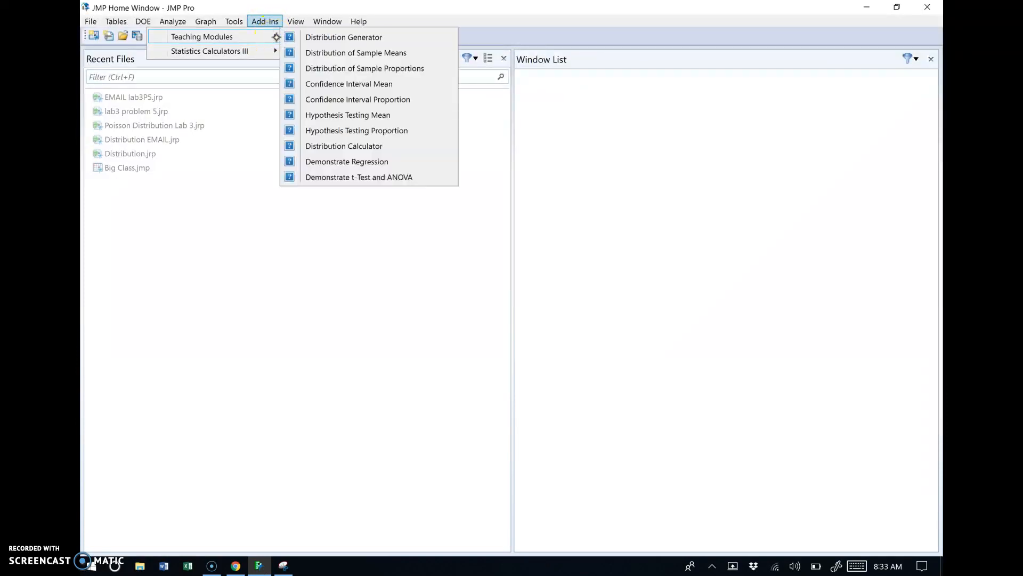
mouse_move(361, 146)
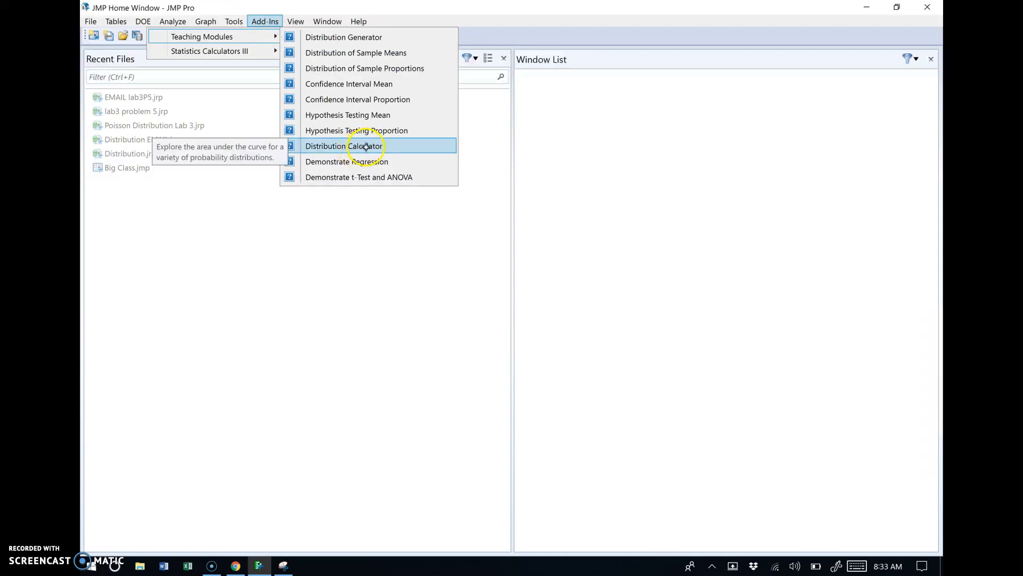
left_click(358, 146)
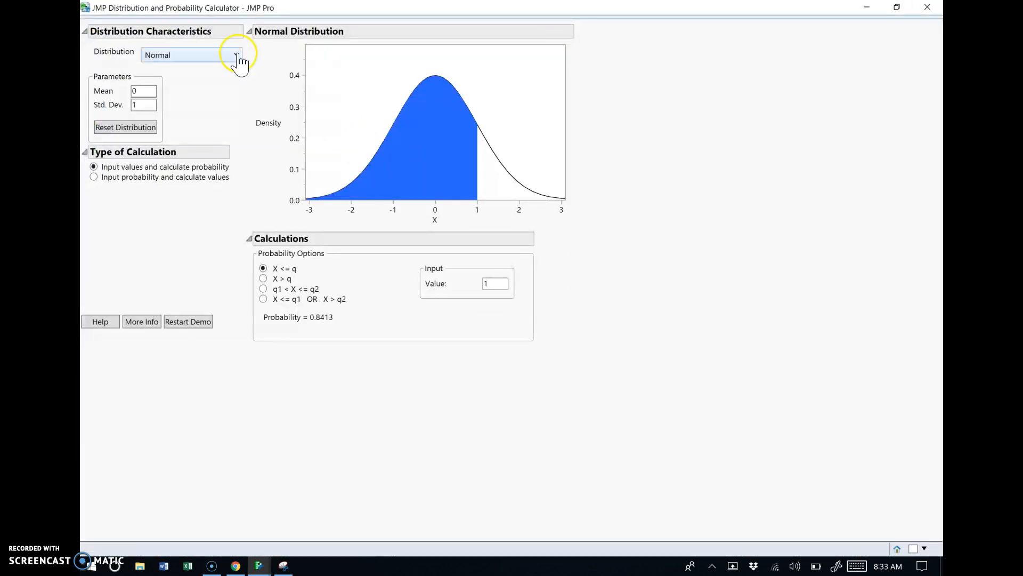
Choose the Poisson distribution and set its mean to 2.4.
left_click(235, 56)
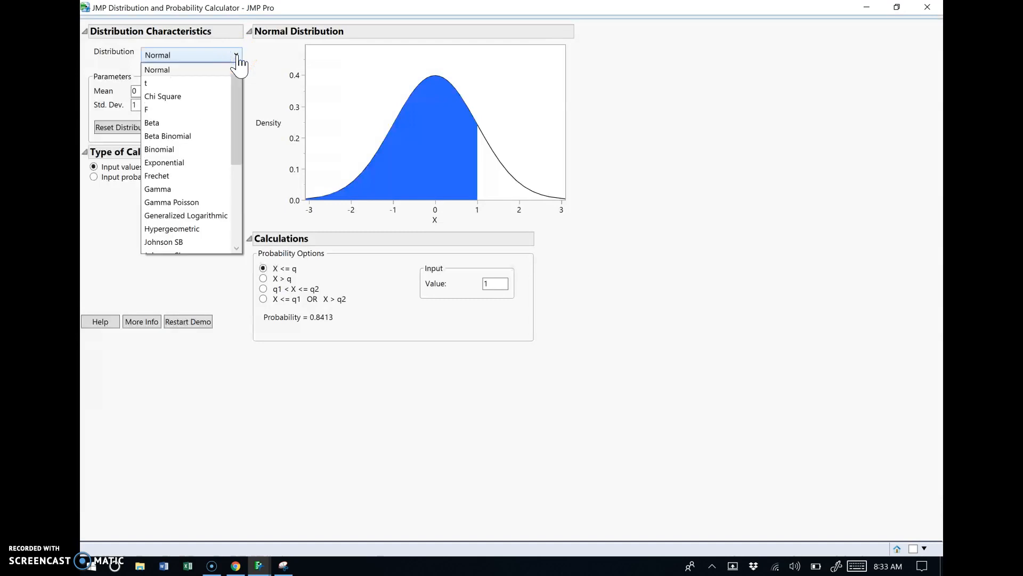
scroll("down", 3)
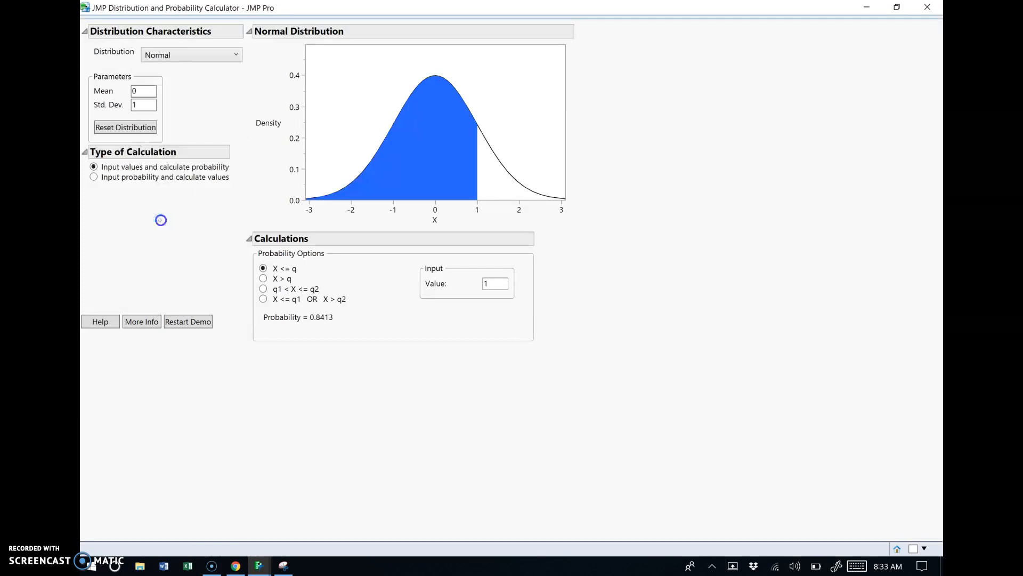
left_click(191, 55)
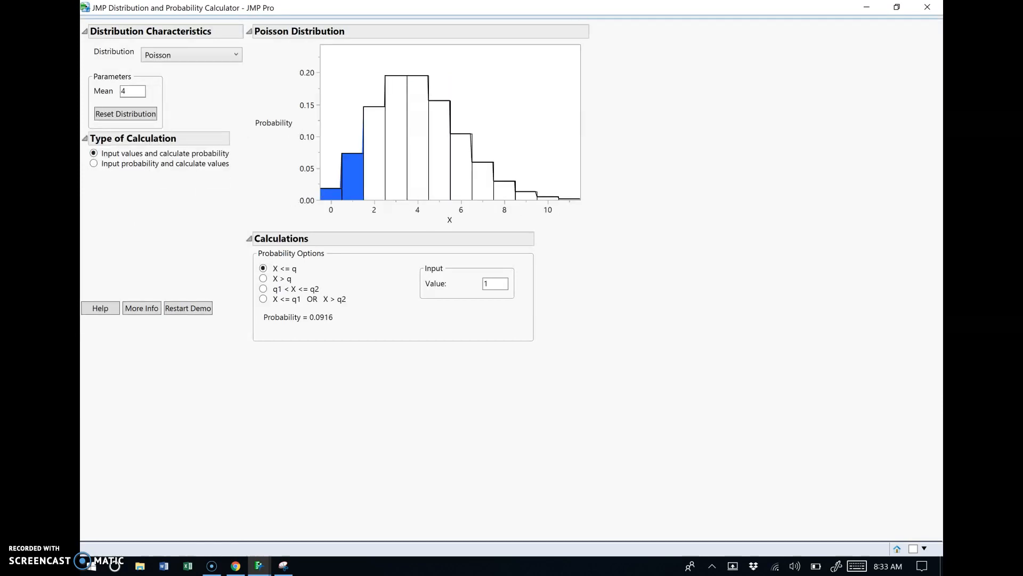
left_click(133, 90)
type("2")
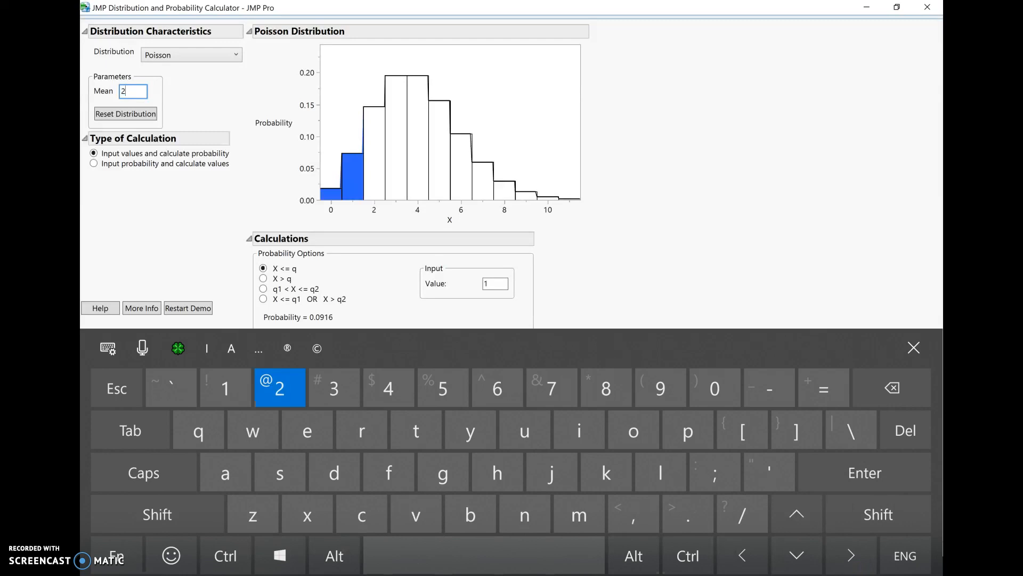
type(".4")
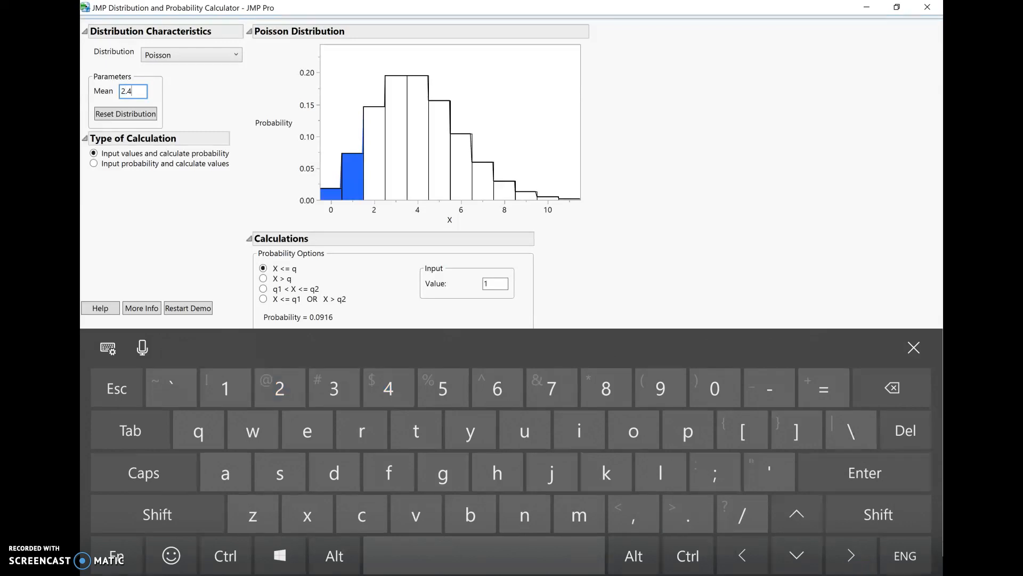
left_click(912, 347)
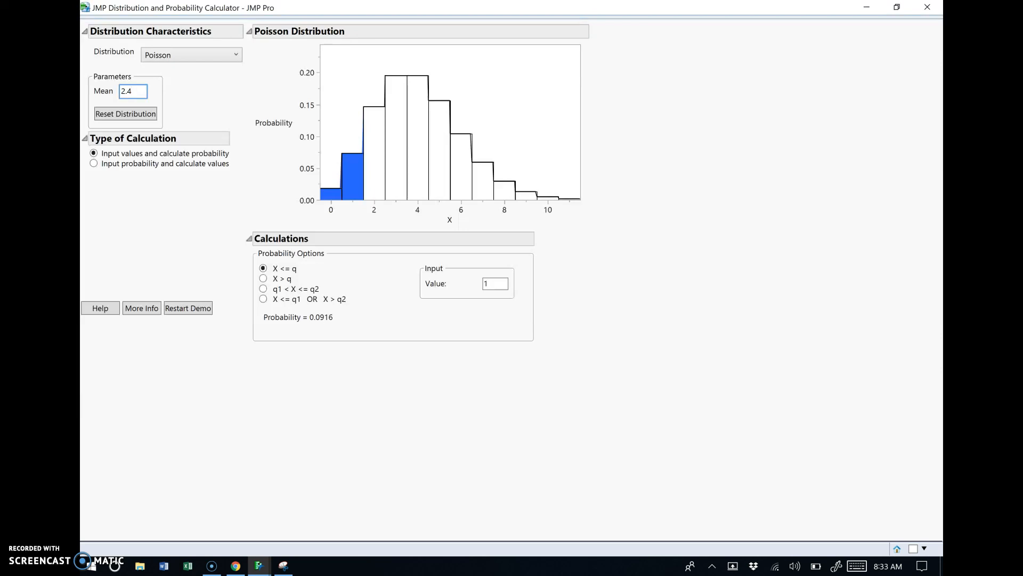
left_click(494, 284)
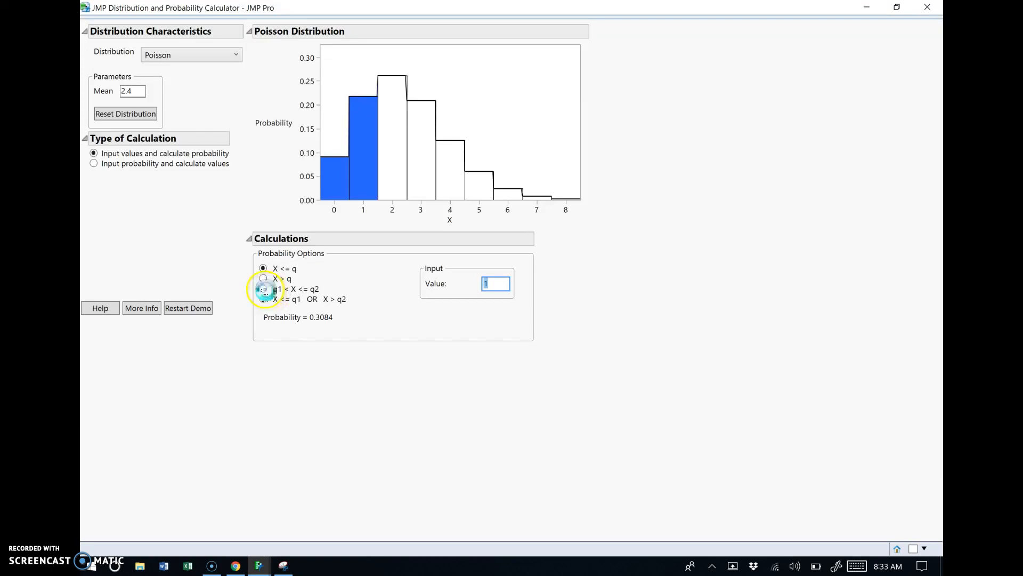
Compute P(7 < X ≤ 8) with the between-two-values option, giving 0.0025.
left_click(262, 289)
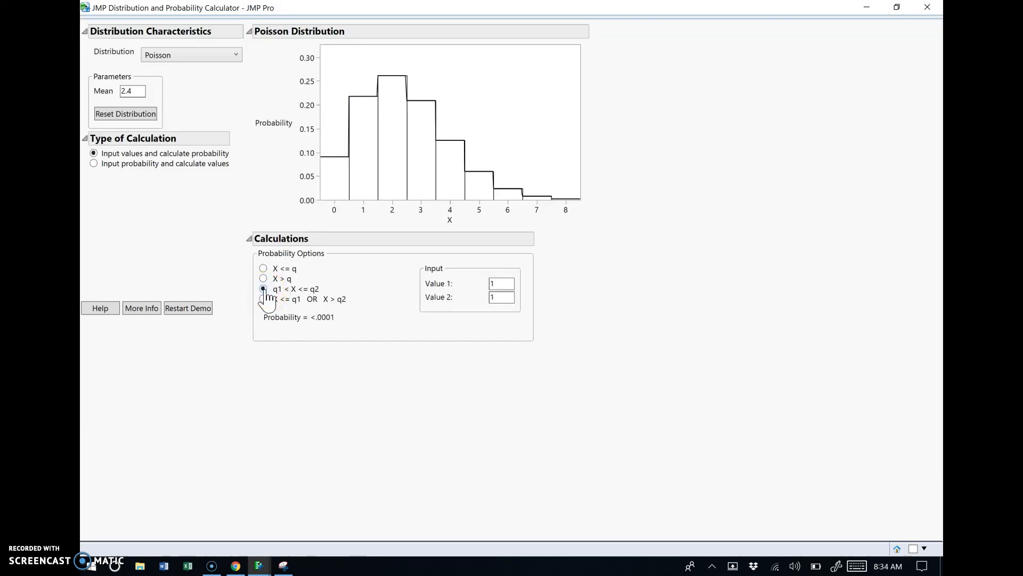
left_click(501, 297)
type("8")
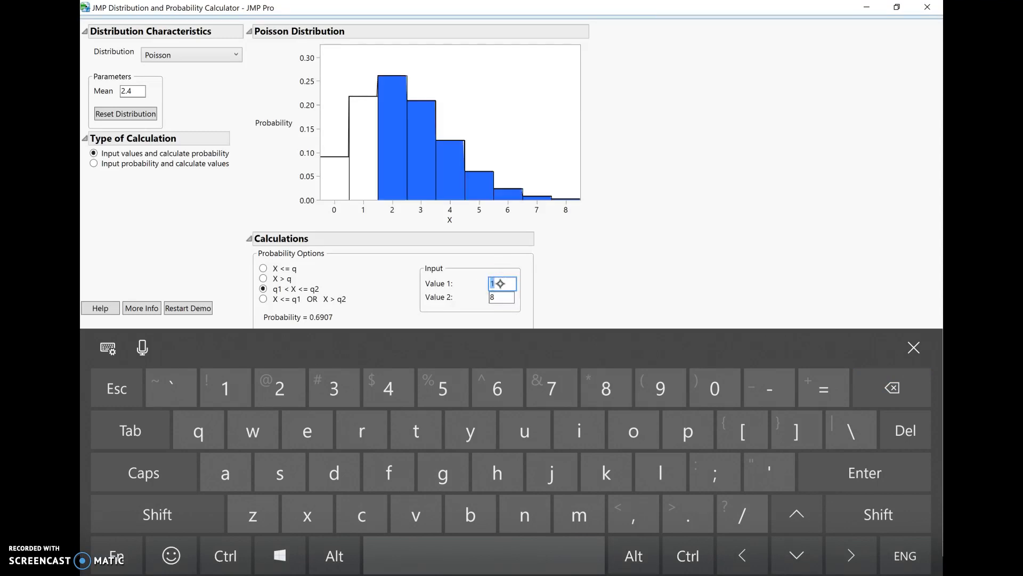
type("7")
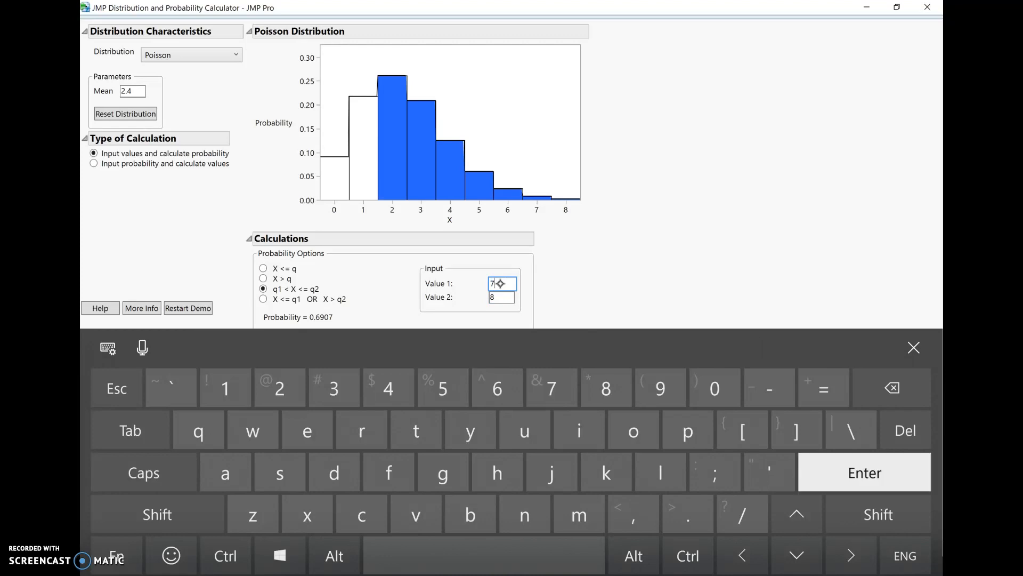
key("Enter")
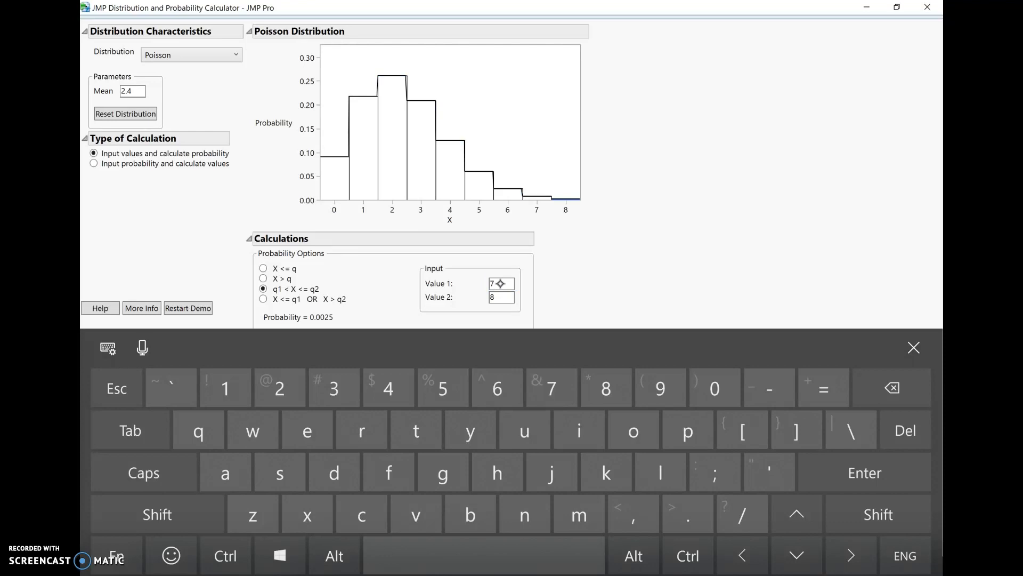
left_click(914, 347)
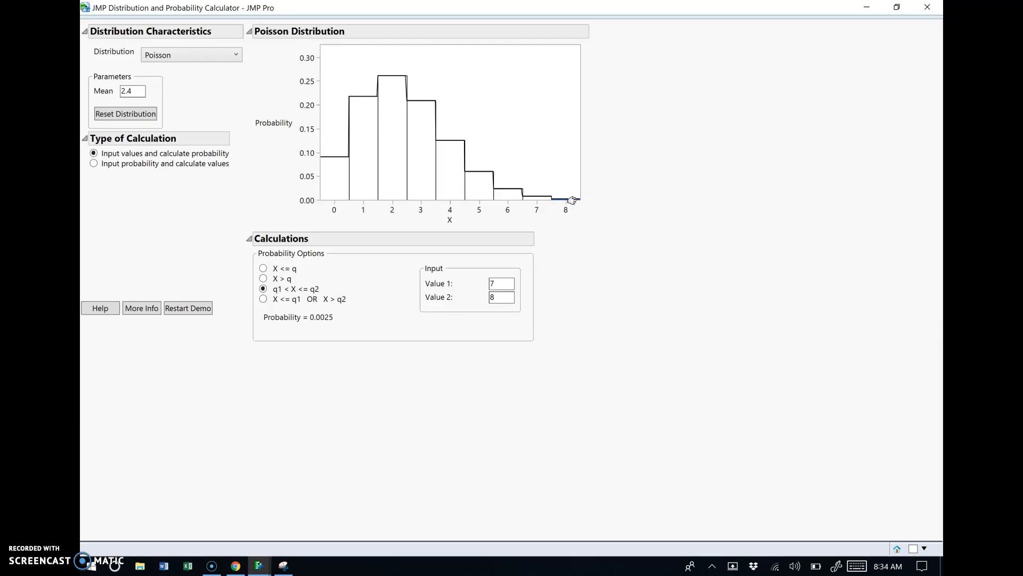
mouse_move(452, 206)
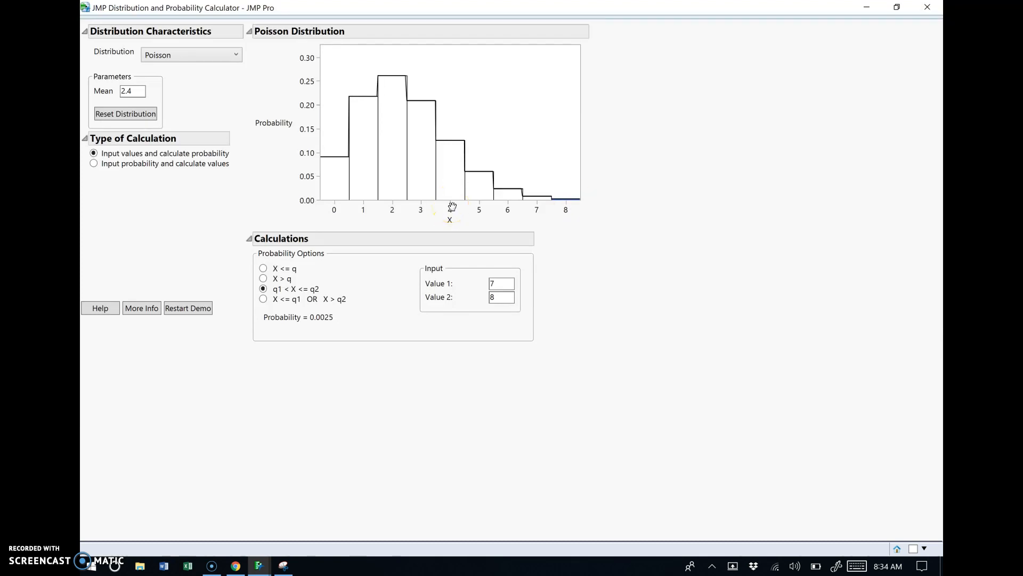
Set the Poisson chart's X axis maximum to 12 through Axis Settings.
right_click(451, 206)
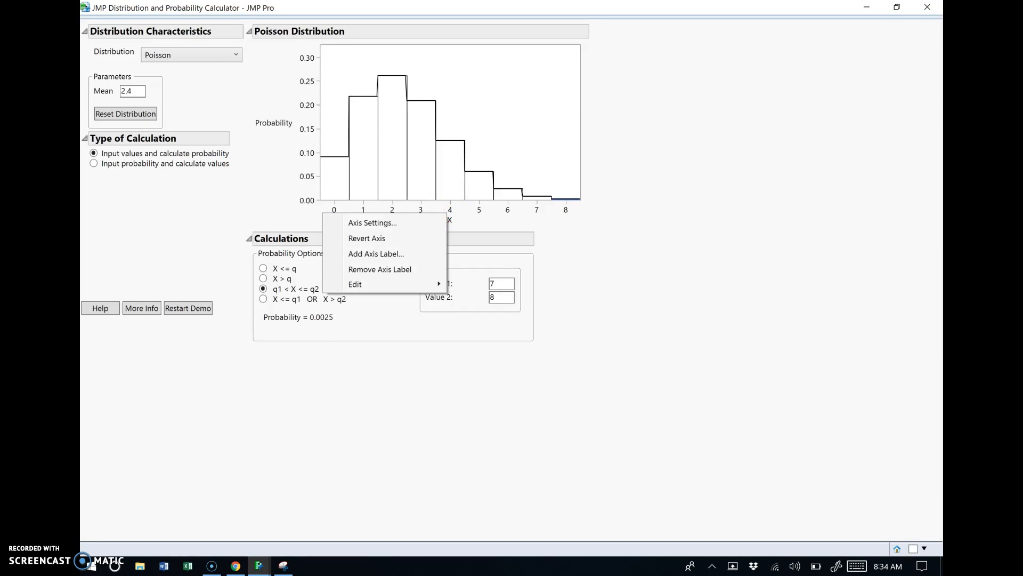
left_click(373, 223)
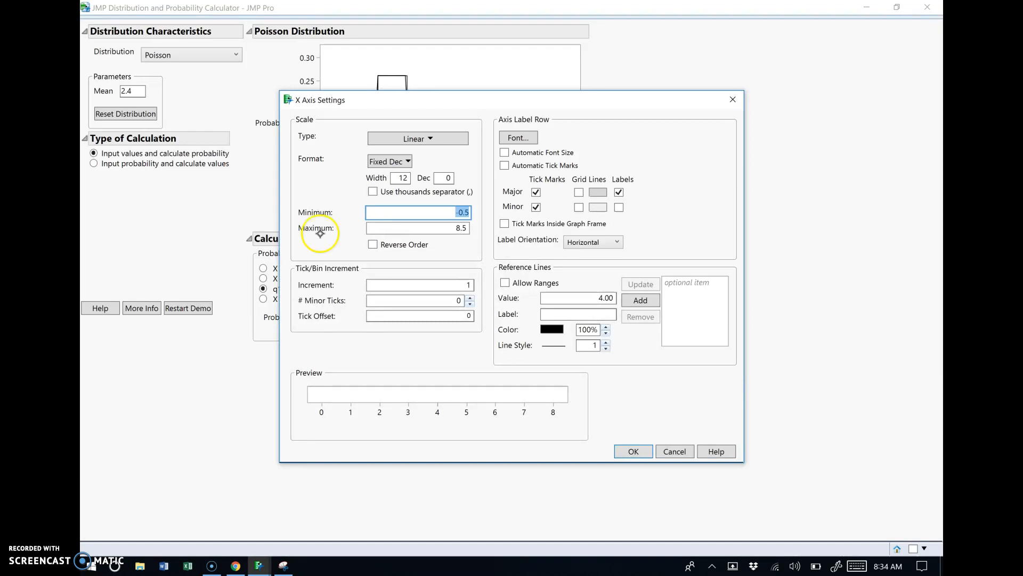
left_click(418, 228)
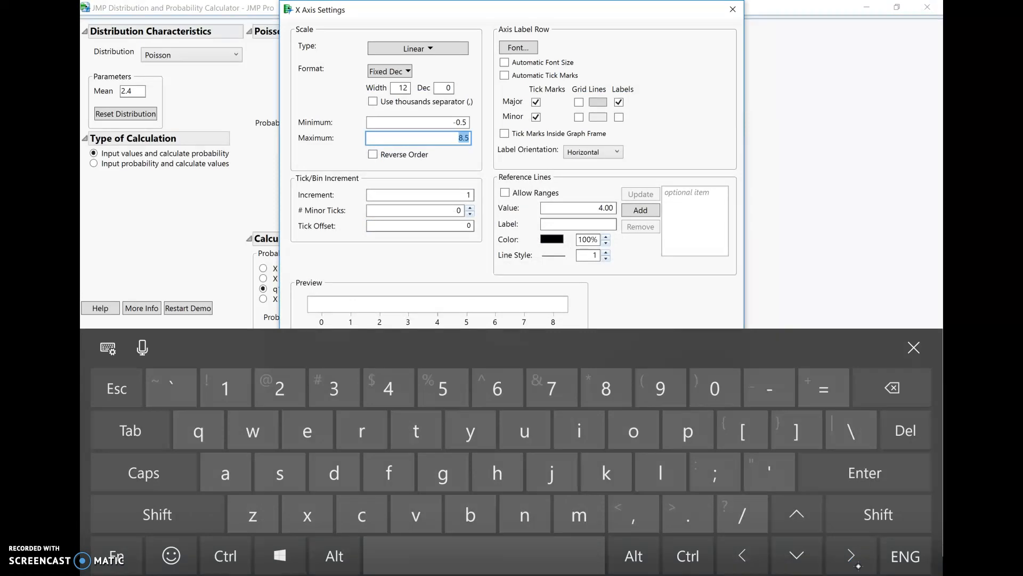
type("12")
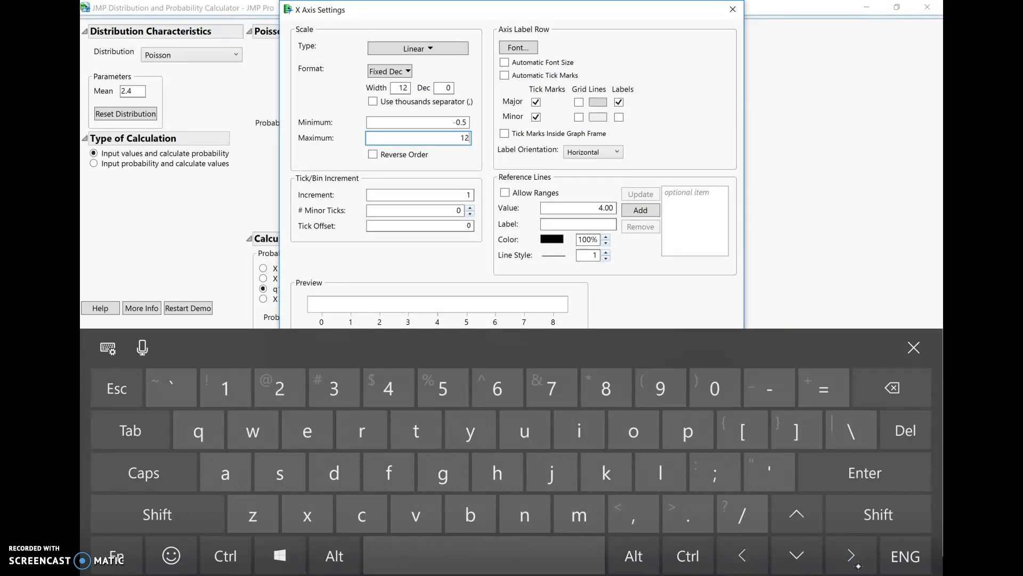
left_click(729, 11)
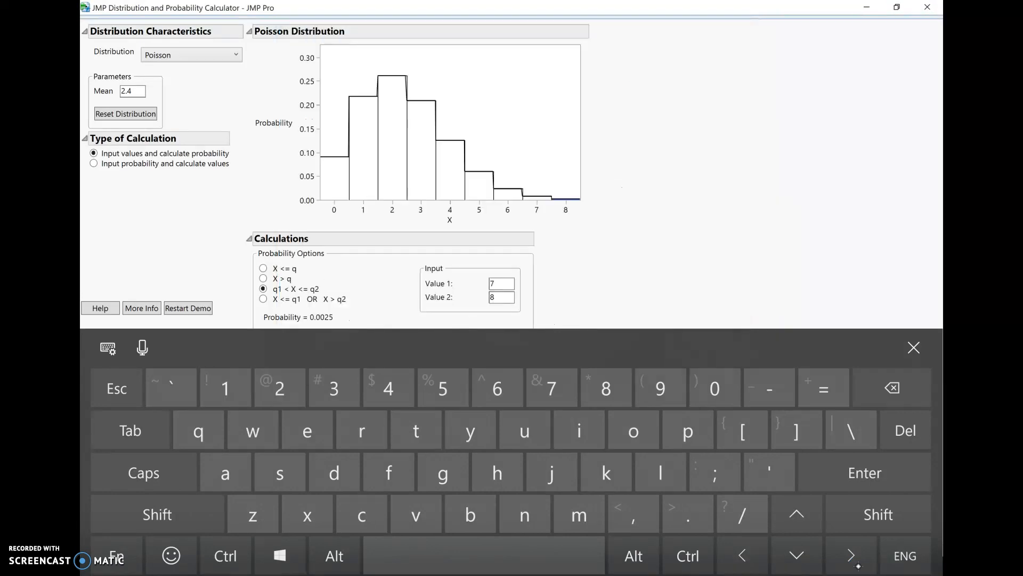
left_click(913, 347)
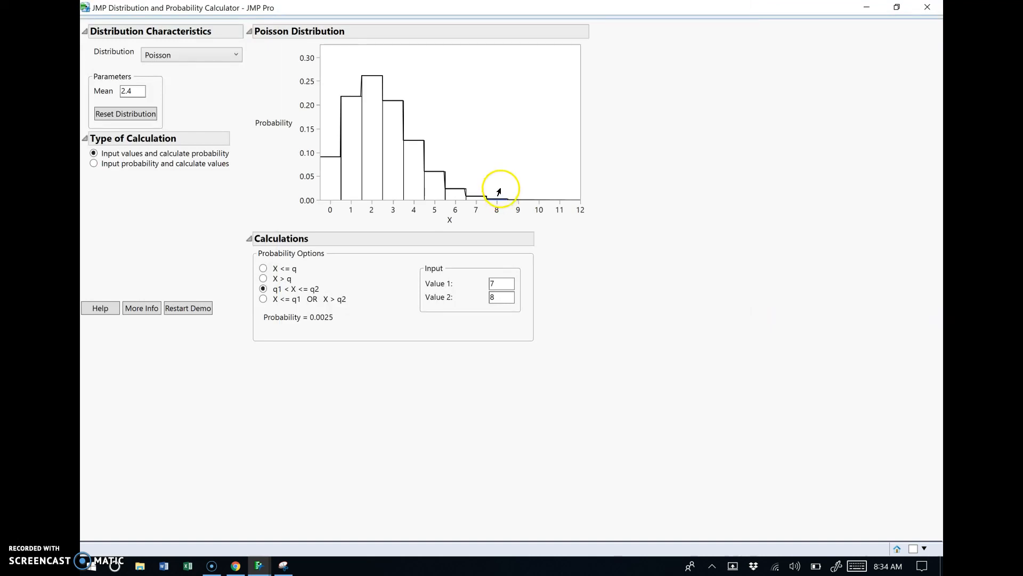
mouse_move(499, 211)
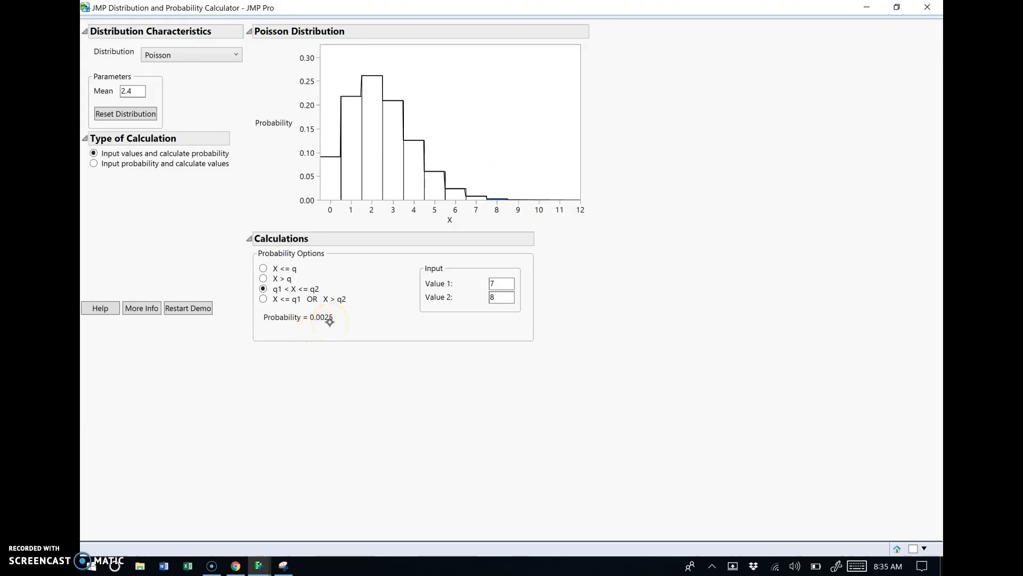
Draw a blue pen line across the table dividing rows 0–7 from row 8.
left_click(282, 565)
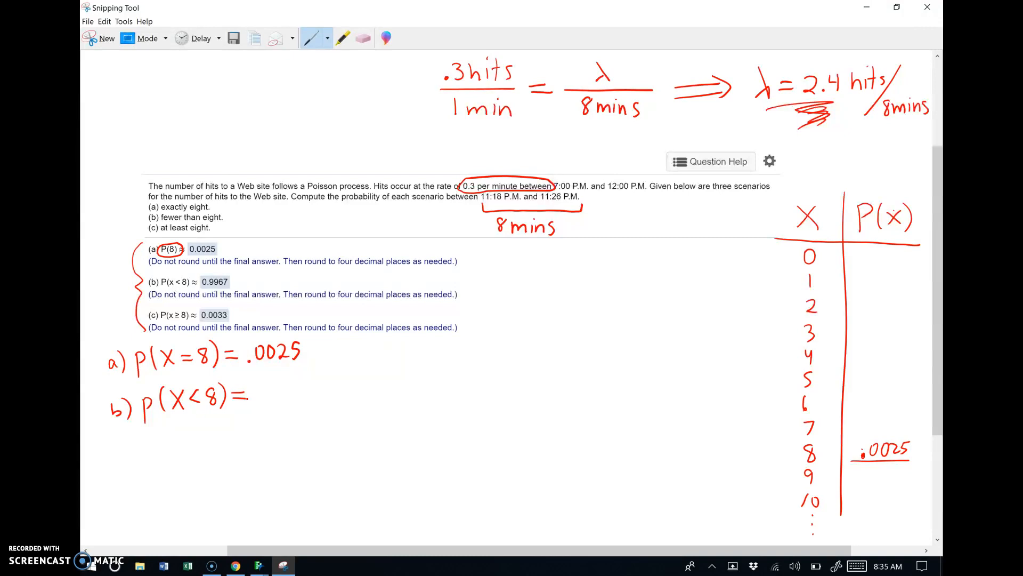
left_click(327, 38)
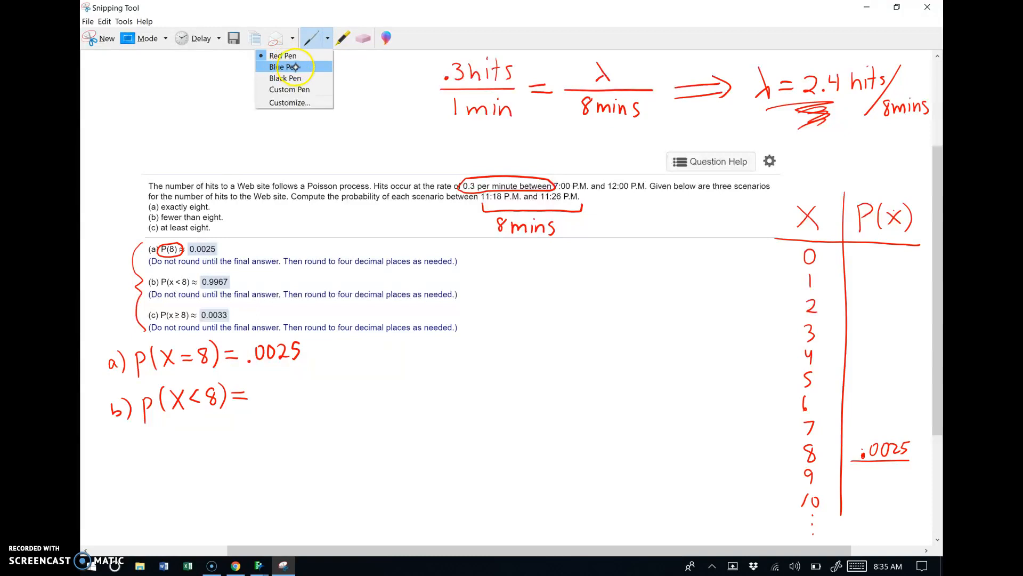
left_click(283, 66)
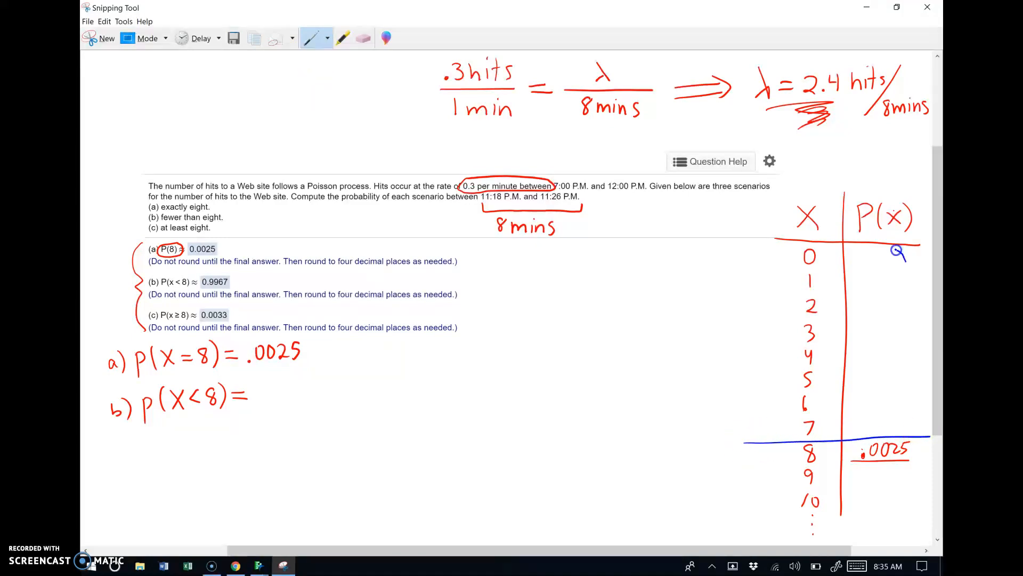
left_click_drag(885, 255, 885, 424)
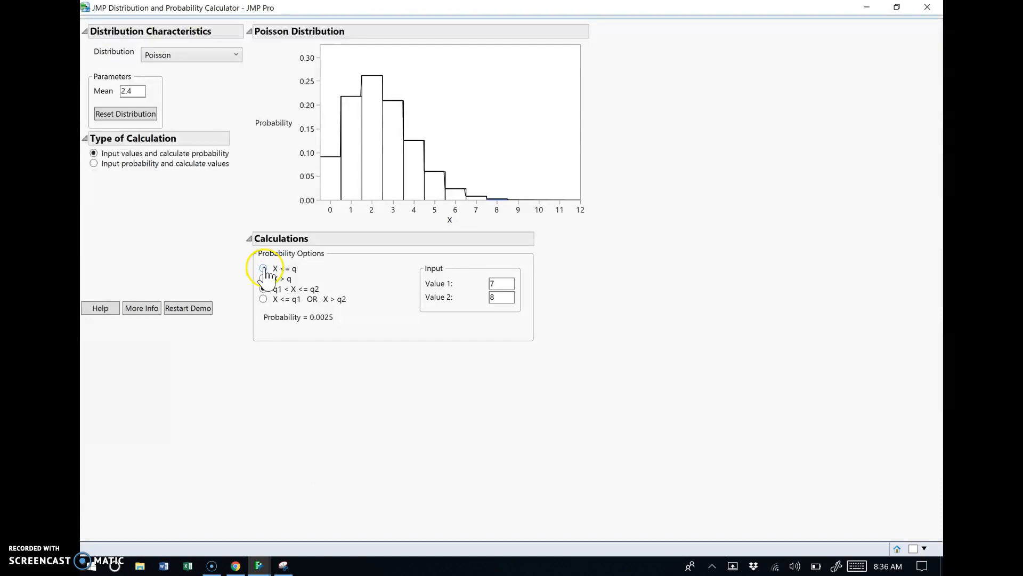
Compute P(X ≤ 7) with value 7 on the Poisson calculator, giving 0.9967.
left_click(262, 268)
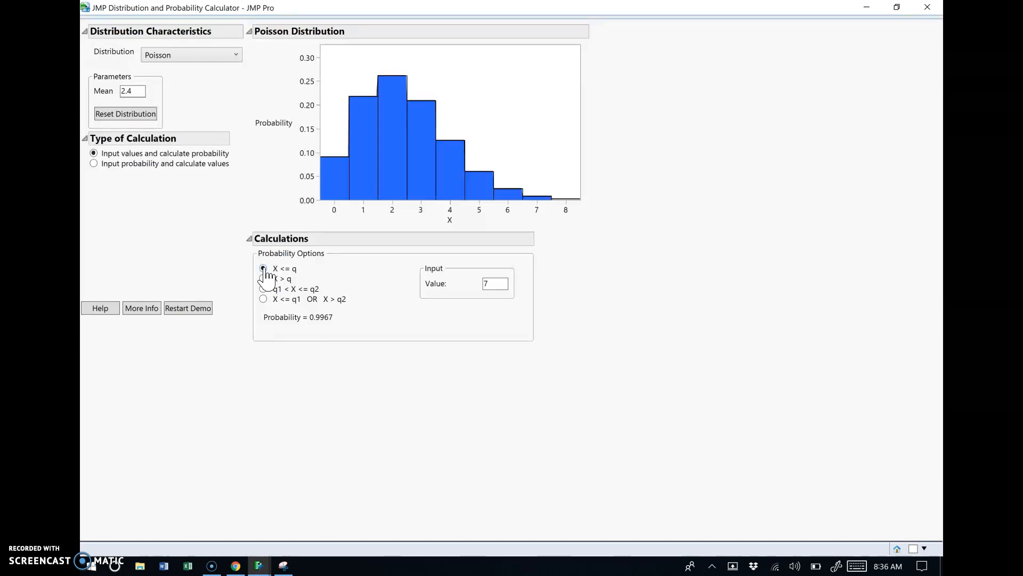
right_click(450, 210)
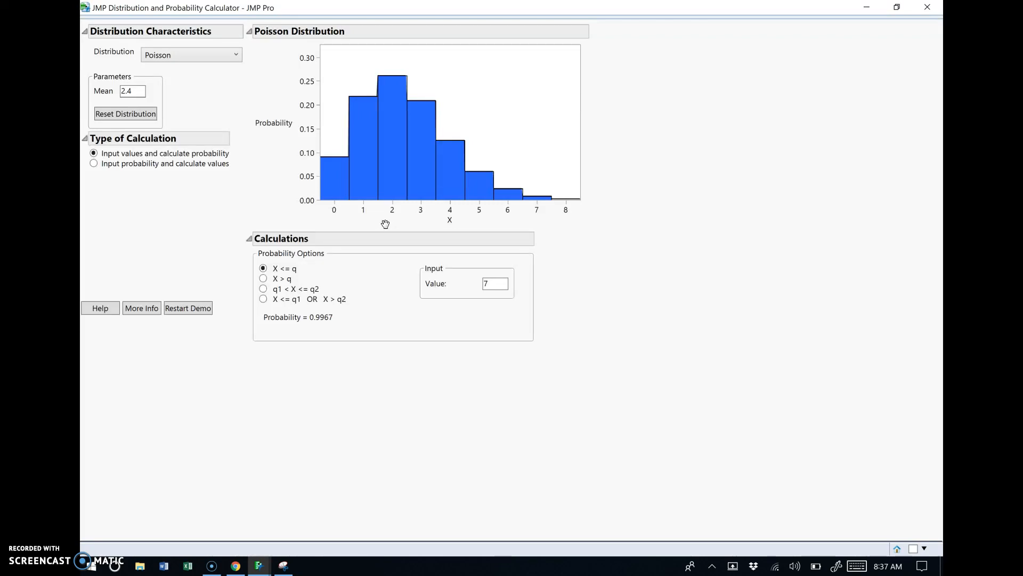
left_click(495, 283)
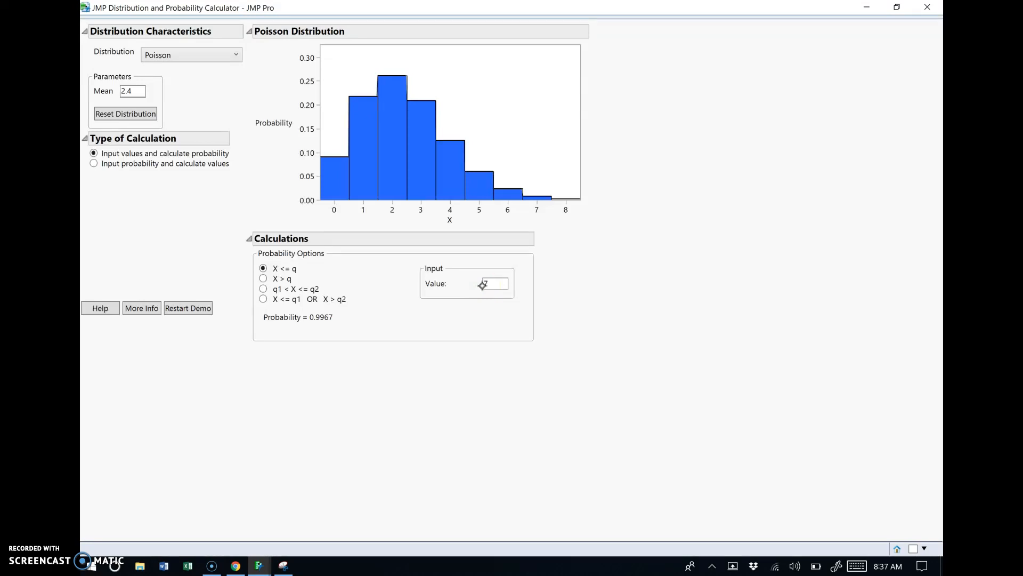
left_click(283, 564)
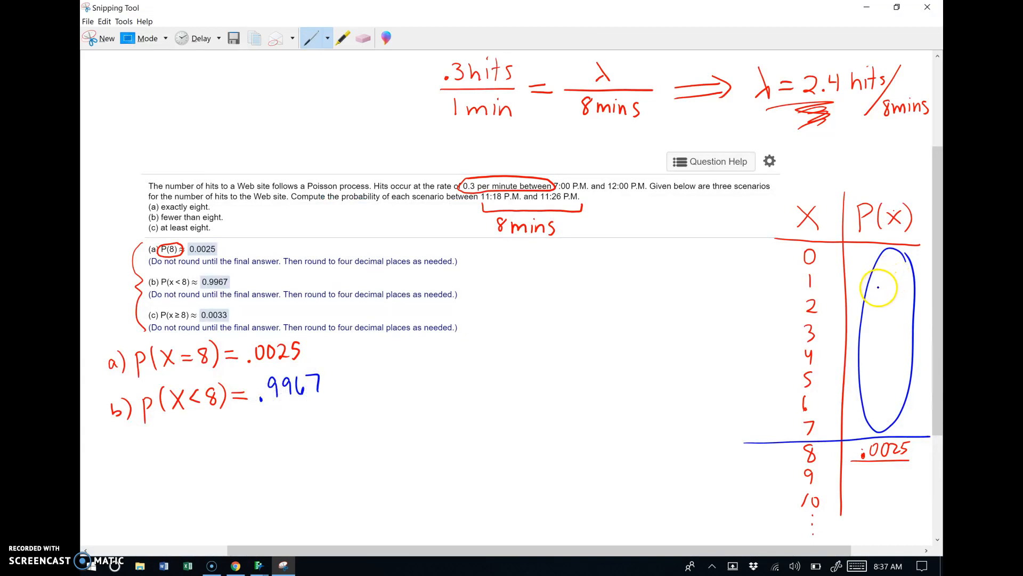
Write .9967 inside the circled rows 0–7 and start c) P(X≥8) in blue.
left_click_drag(877, 287, 891, 310)
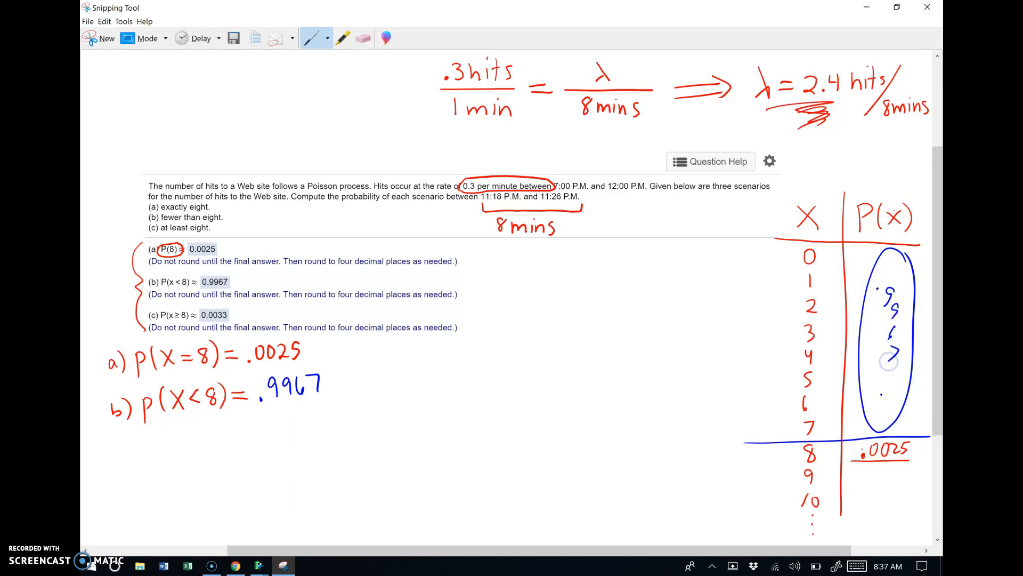
left_click_drag(888, 267, 878, 405)
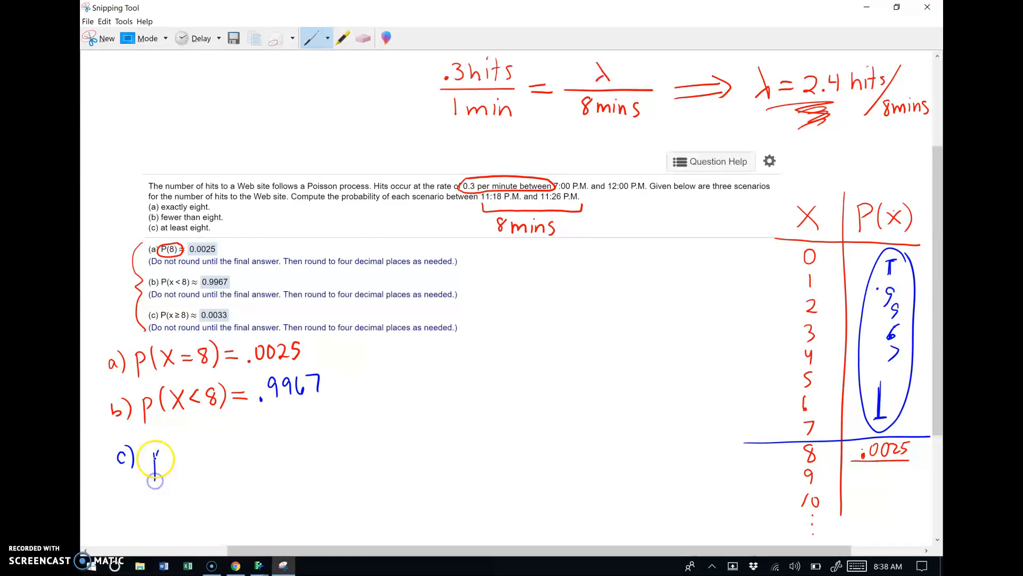
left_click_drag(138, 450, 208, 450)
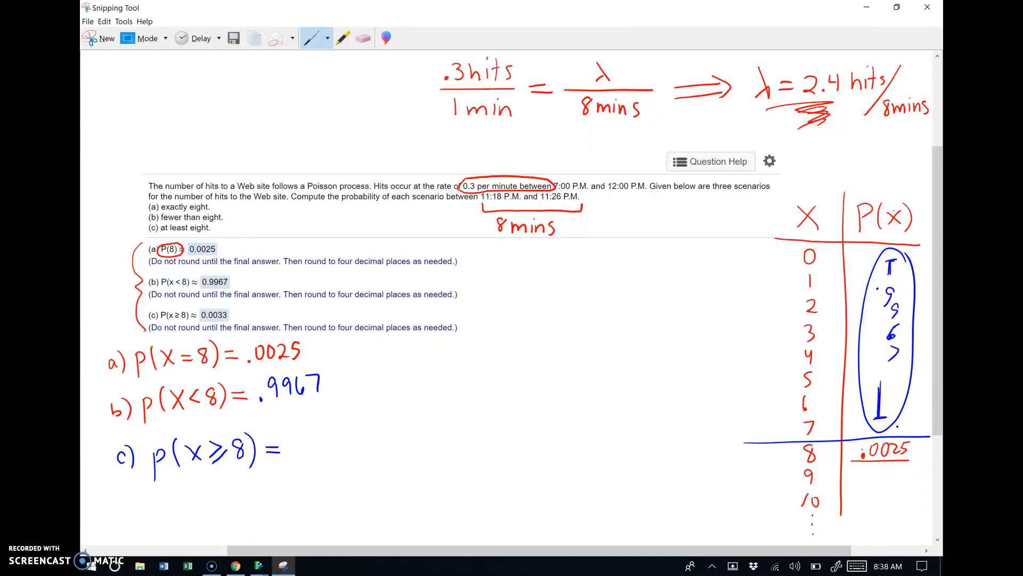
Highlight the table's probabilities from row 8 downward in yellow.
left_click(347, 38)
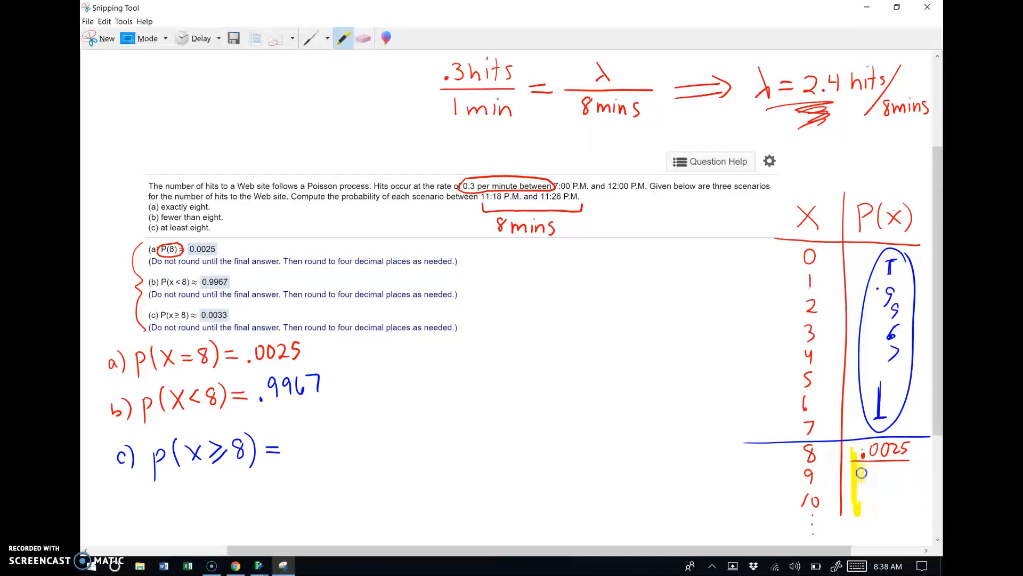
left_click_drag(858, 477, 904, 512)
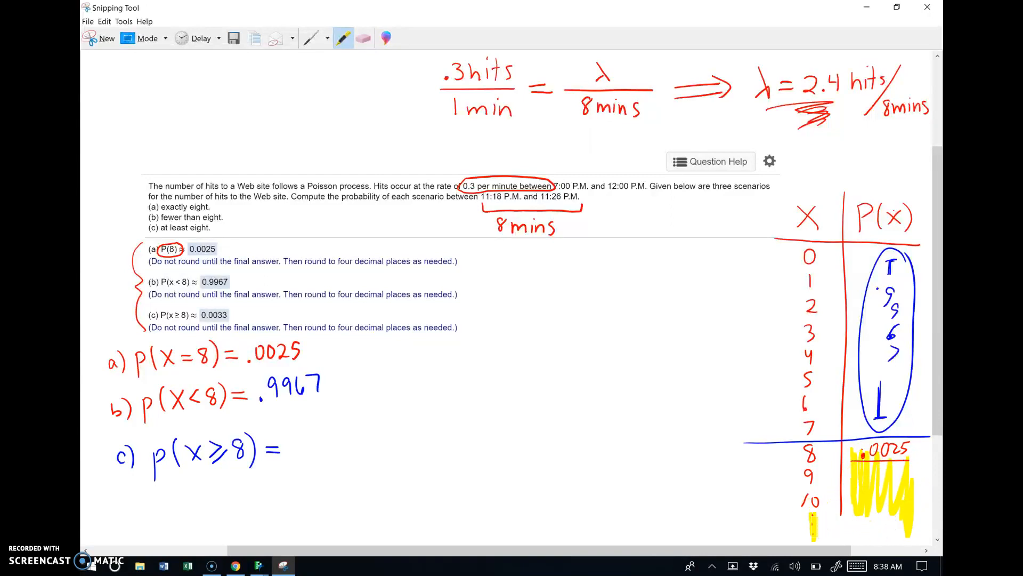
scroll("down", 3)
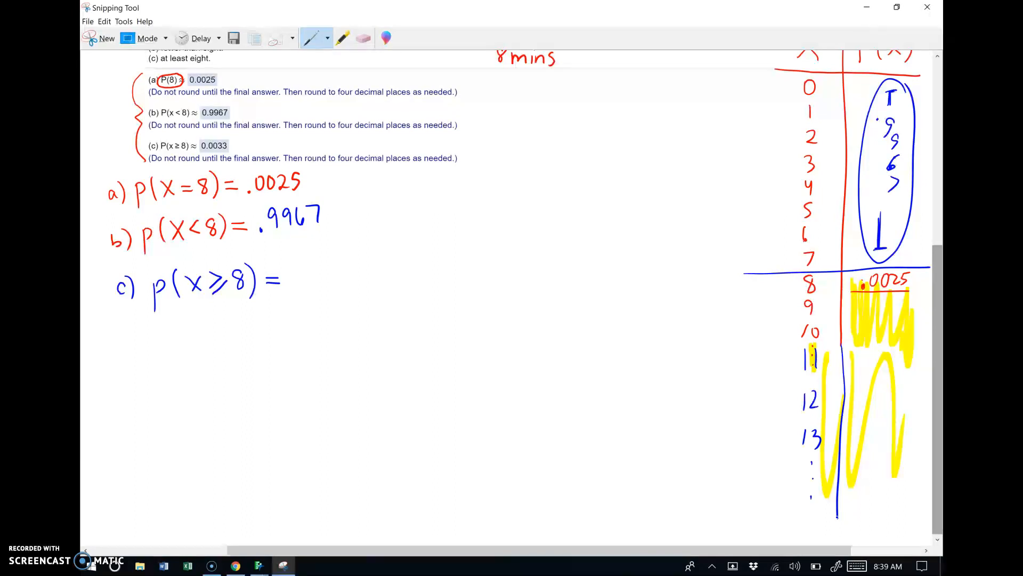
Widen the Poisson chart's X axis maximum to about 25 via Axis Settings.
left_click(258, 564)
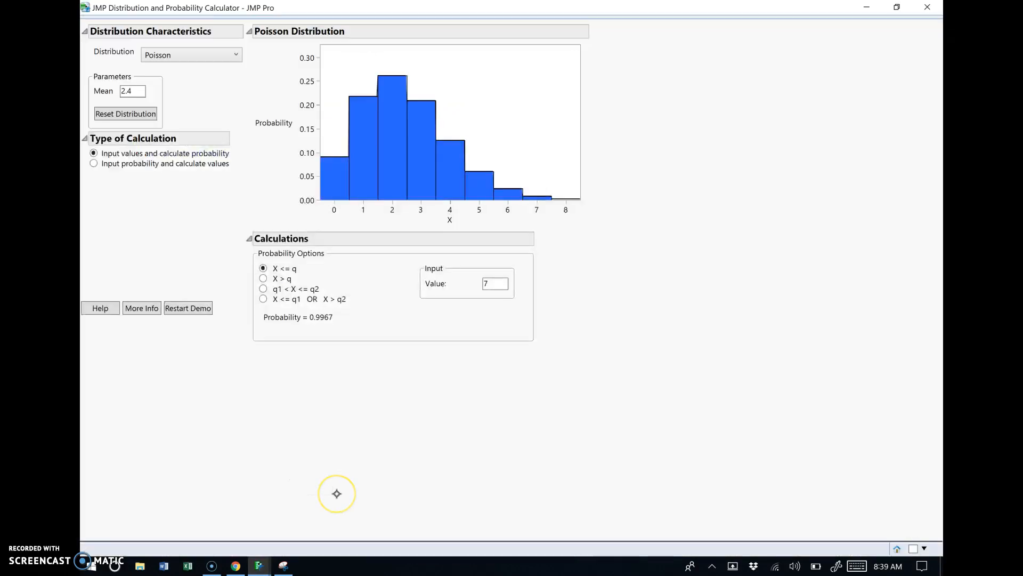
mouse_move(503, 204)
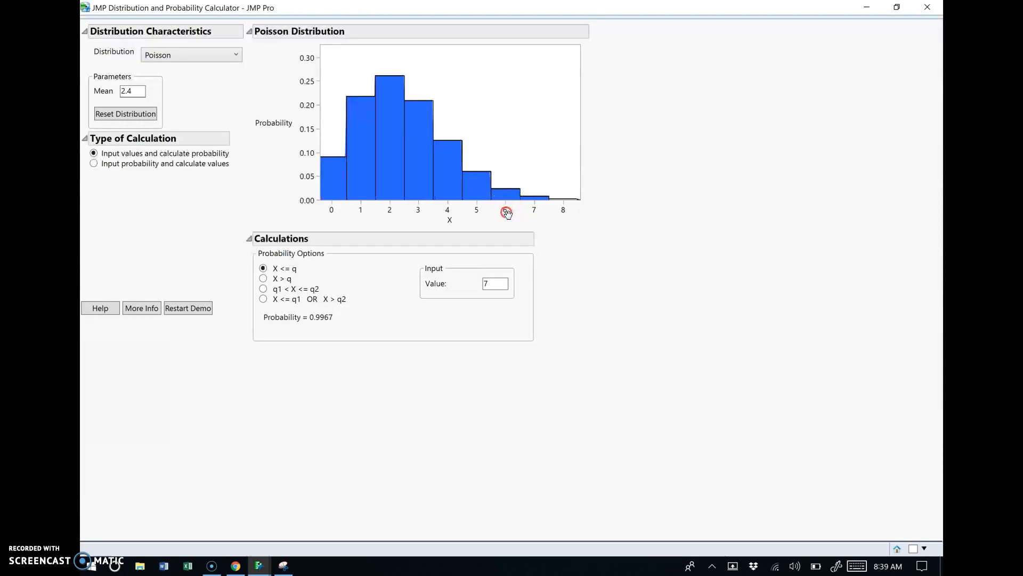
right_click(507, 213)
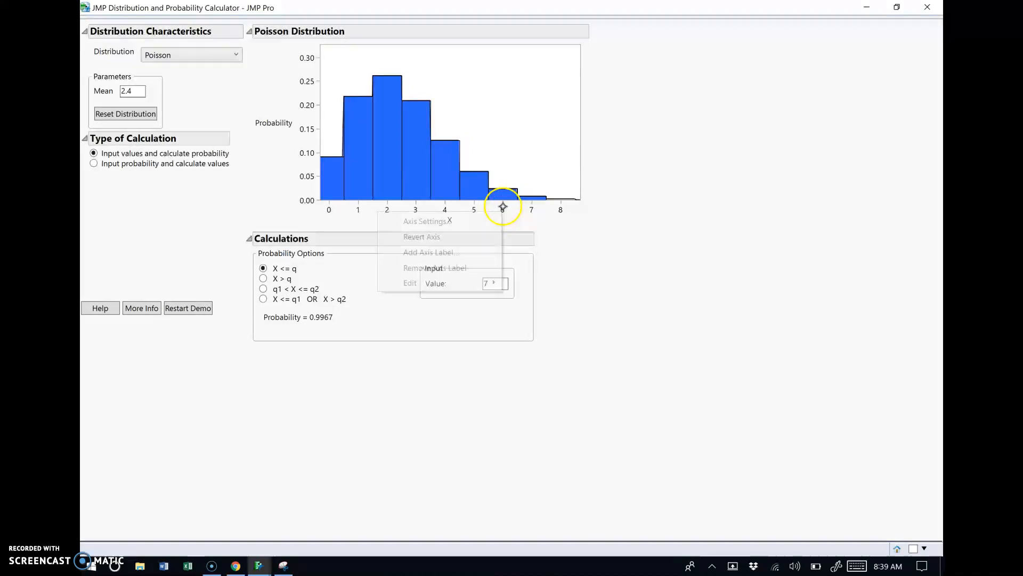
left_click(426, 221)
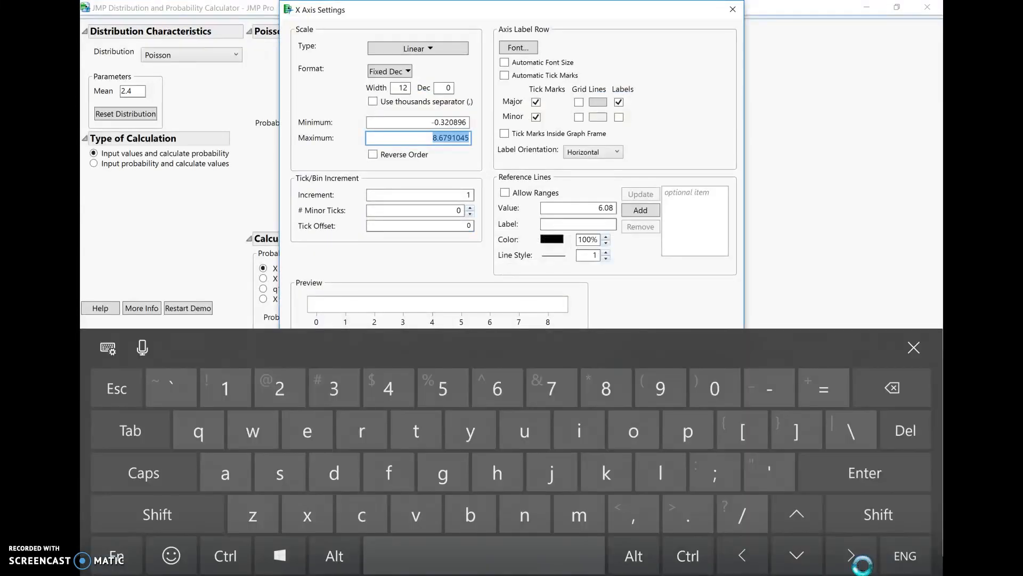
type("225")
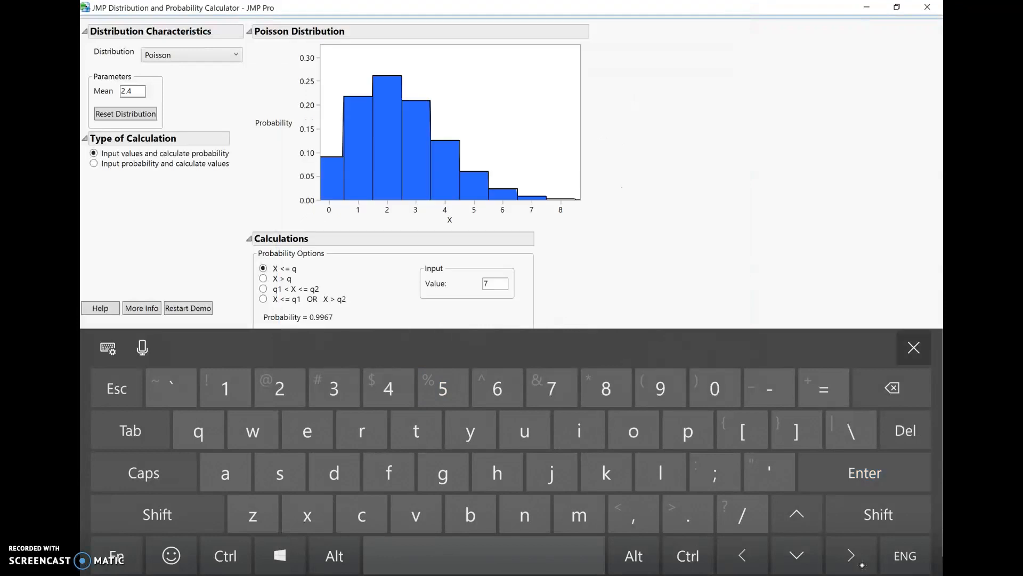
left_click(914, 347)
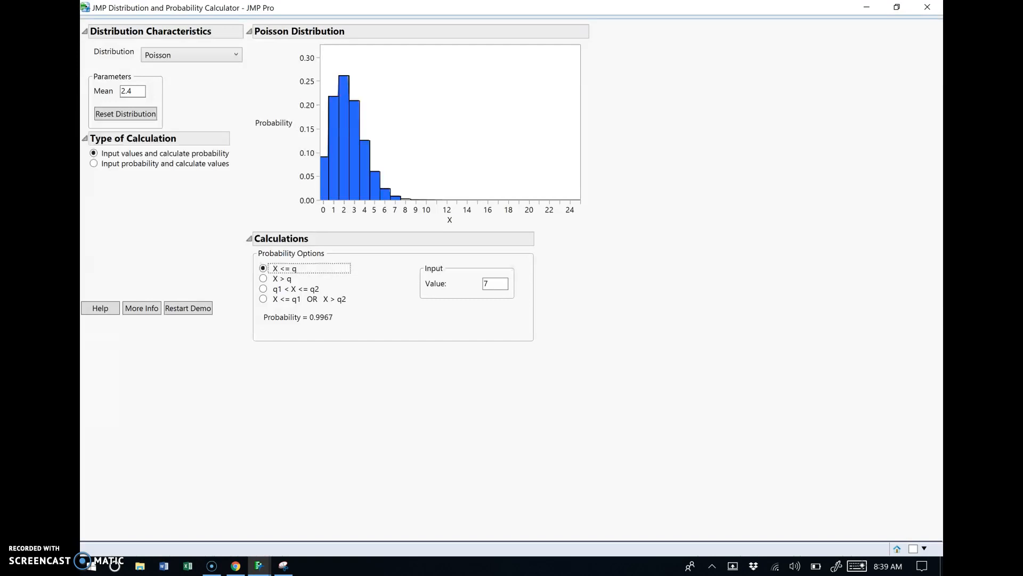
left_click(284, 565)
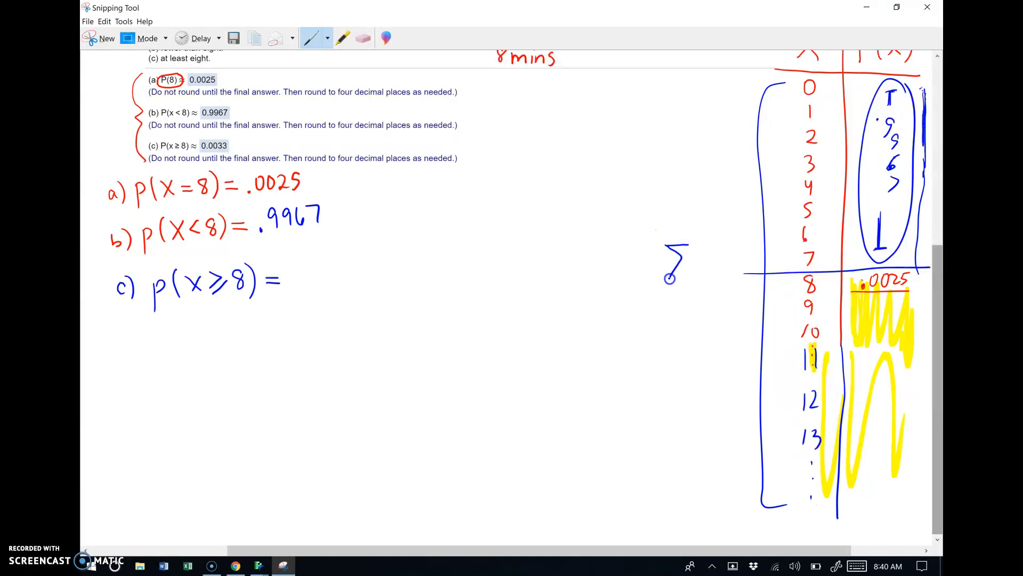
Write Σ=1 beside the table and part c as 1 − P(X≤7) = 1 − .9967 = .0033.
left_click_drag(665, 274, 717, 281)
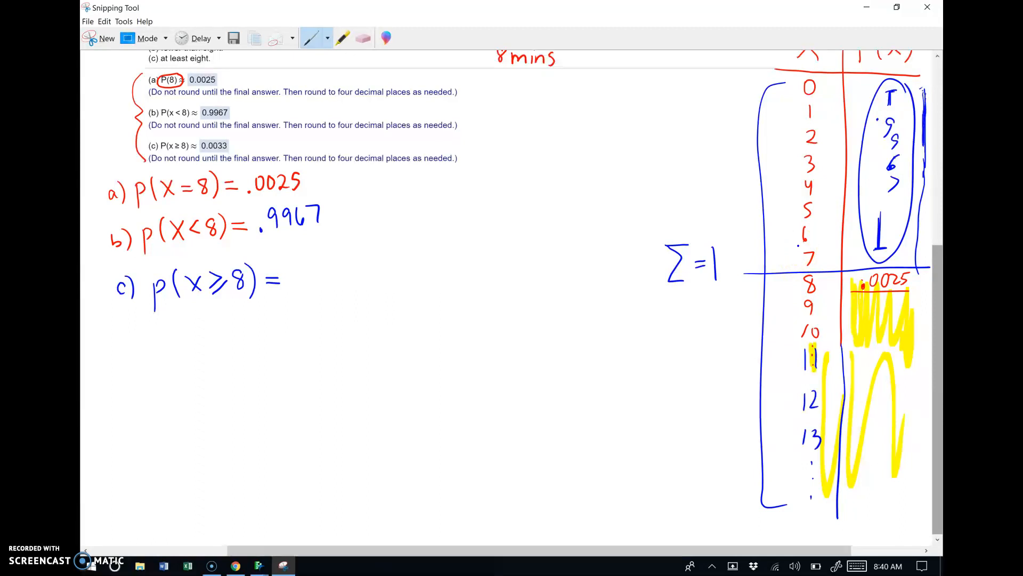
left_click_drag(294, 274, 320, 261)
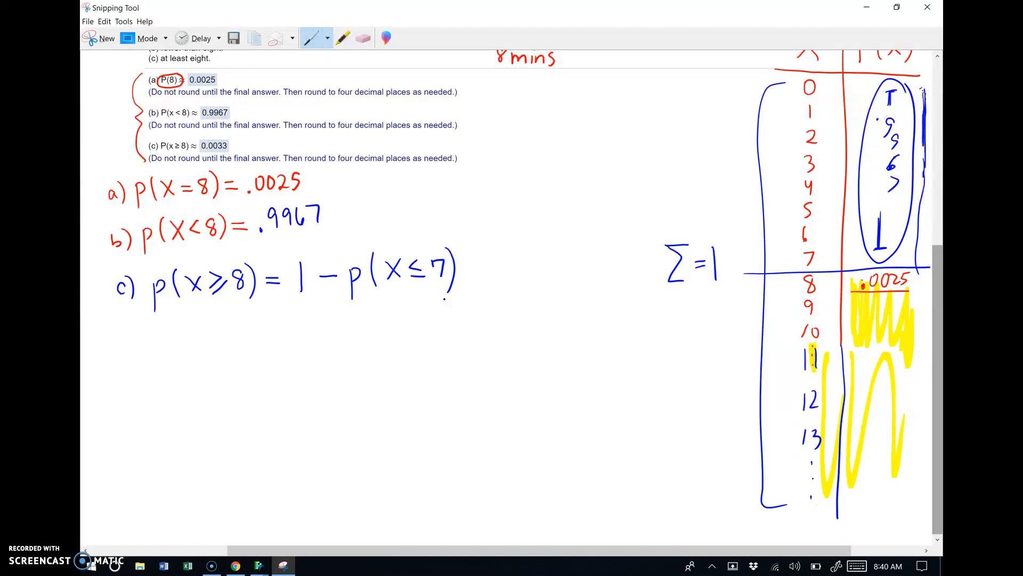
left_click(270, 329)
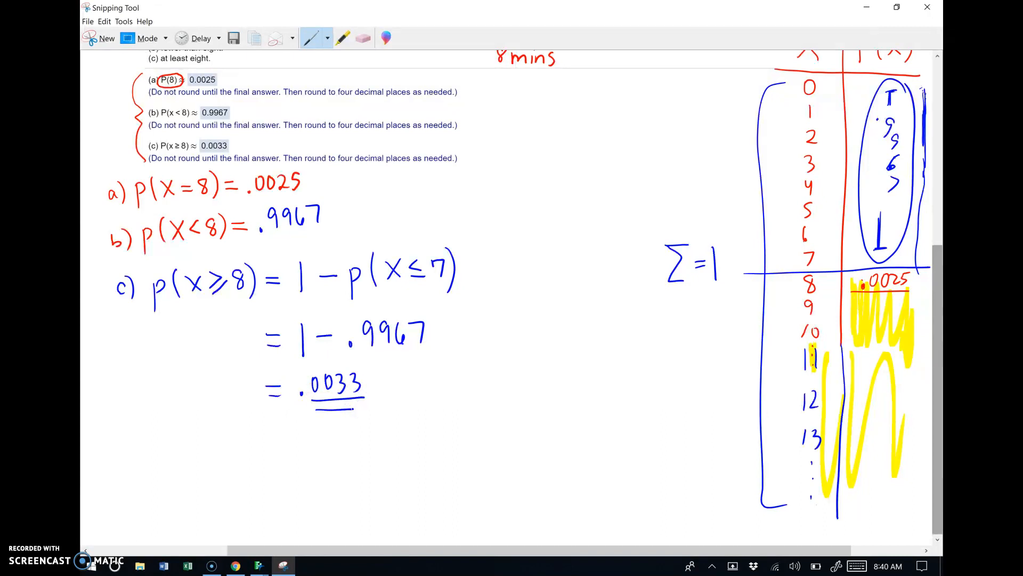
Bracket rows 0–7 as .9967 and rows 8 onward as .0033, then circle the Σ=1 note.
left_click_drag(750, 294, 738, 391)
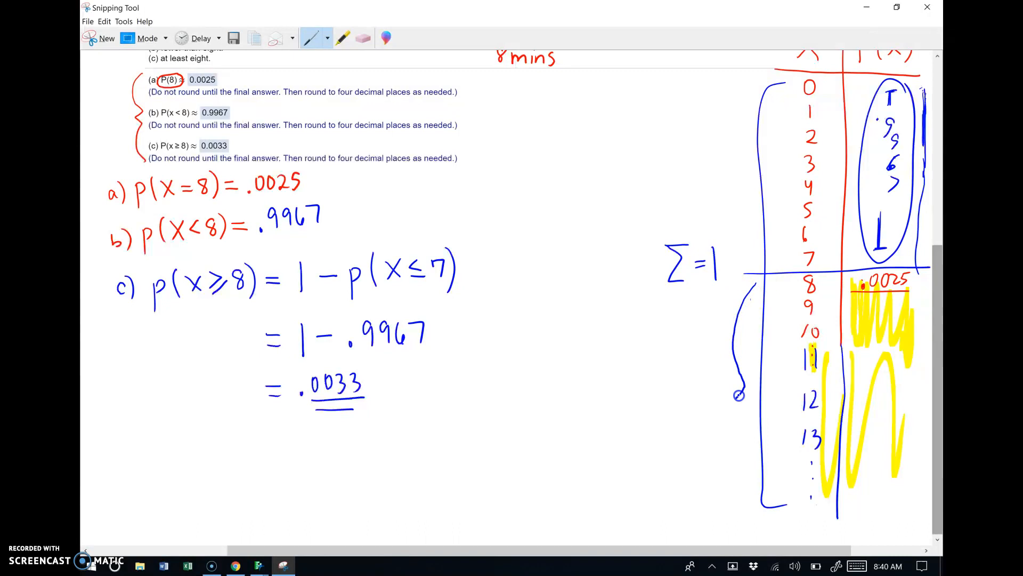
left_click_drag(740, 395, 748, 483)
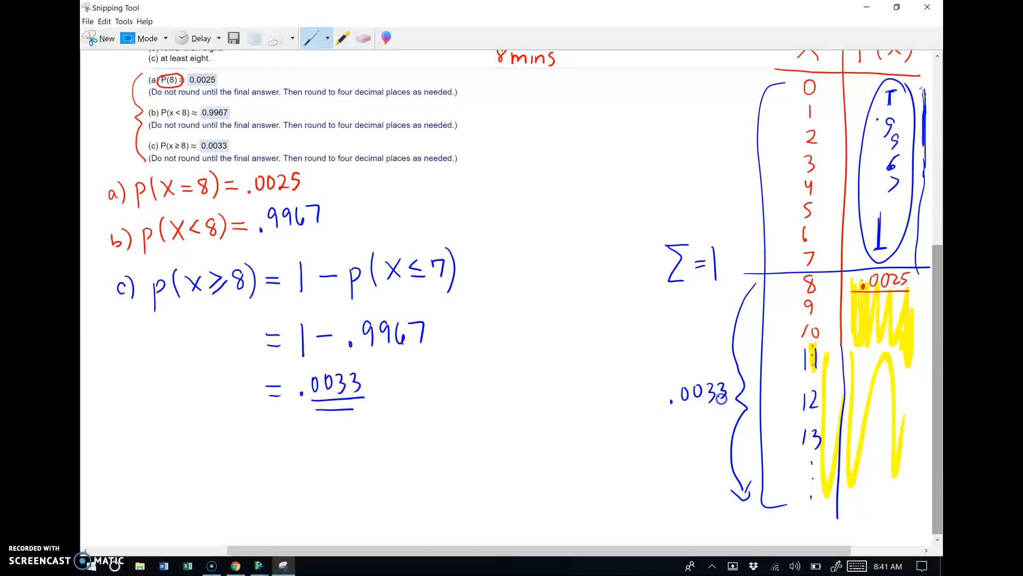
left_click_drag(753, 71, 744, 173)
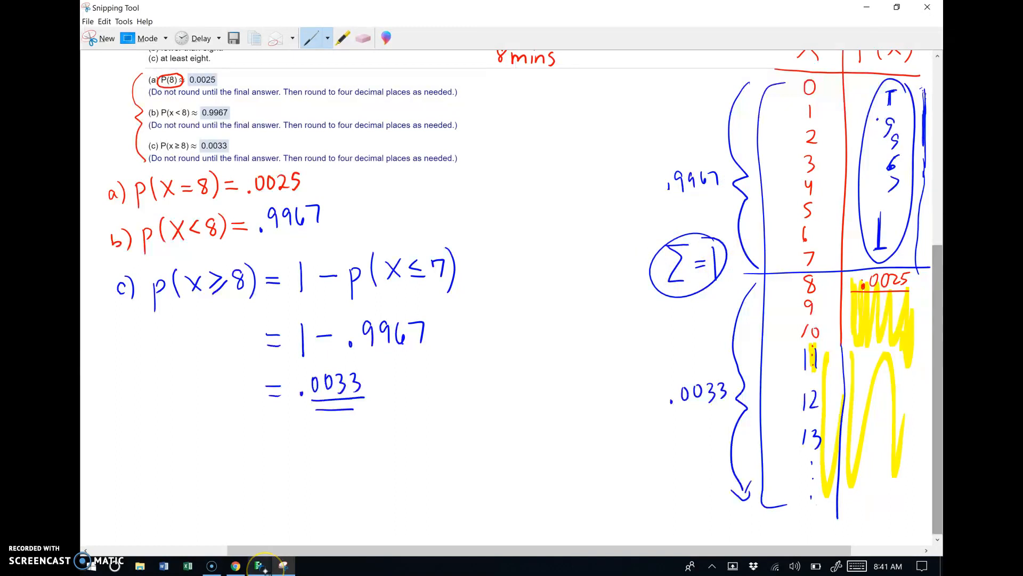
left_click_drag(154, 307, 248, 307)
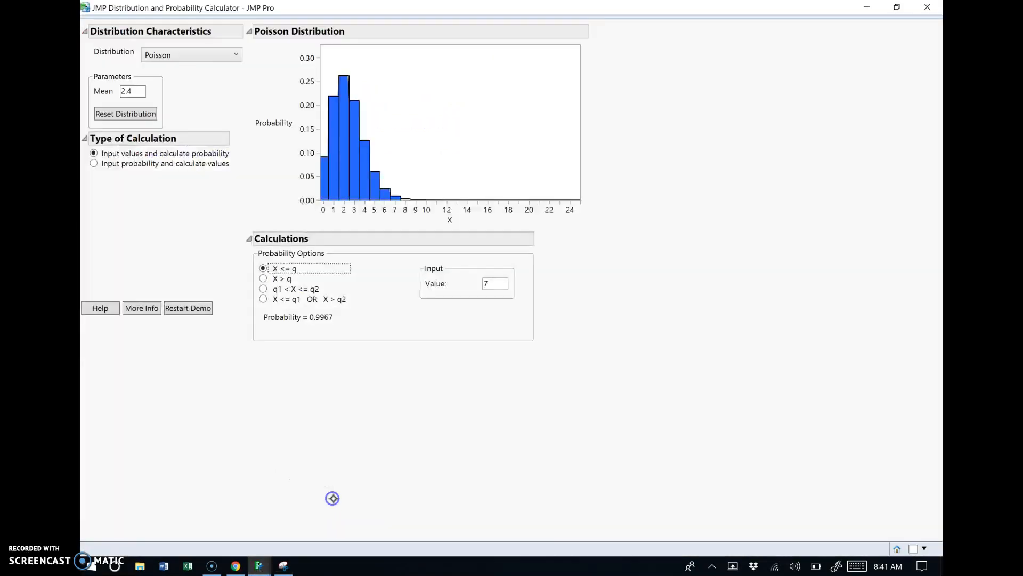
mouse_move(332, 499)
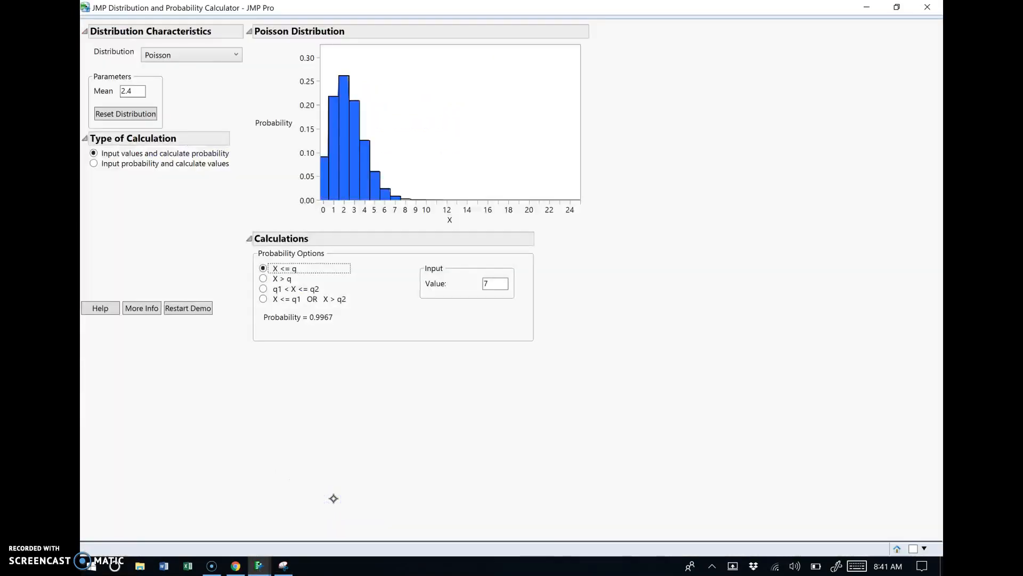
mouse_move(294, 290)
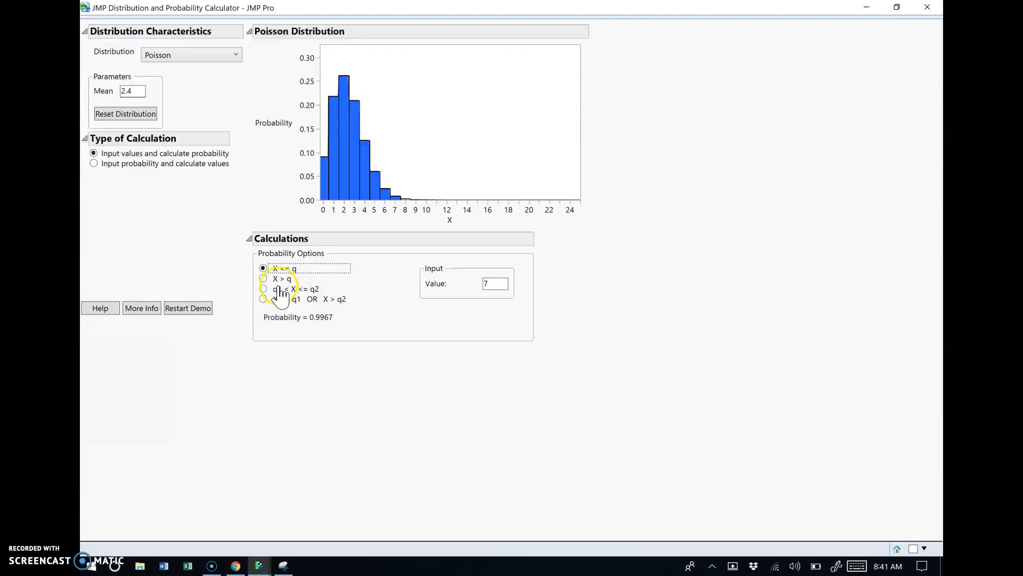
Select X > q with value 7, giving P(X > 7) = 0.0033.
left_click(263, 278)
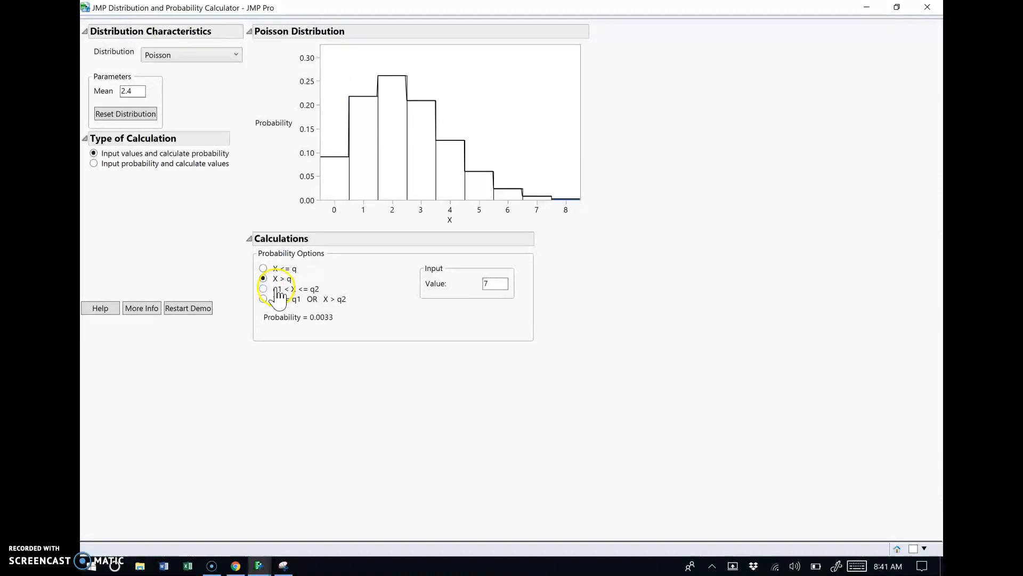
mouse_move(467, 285)
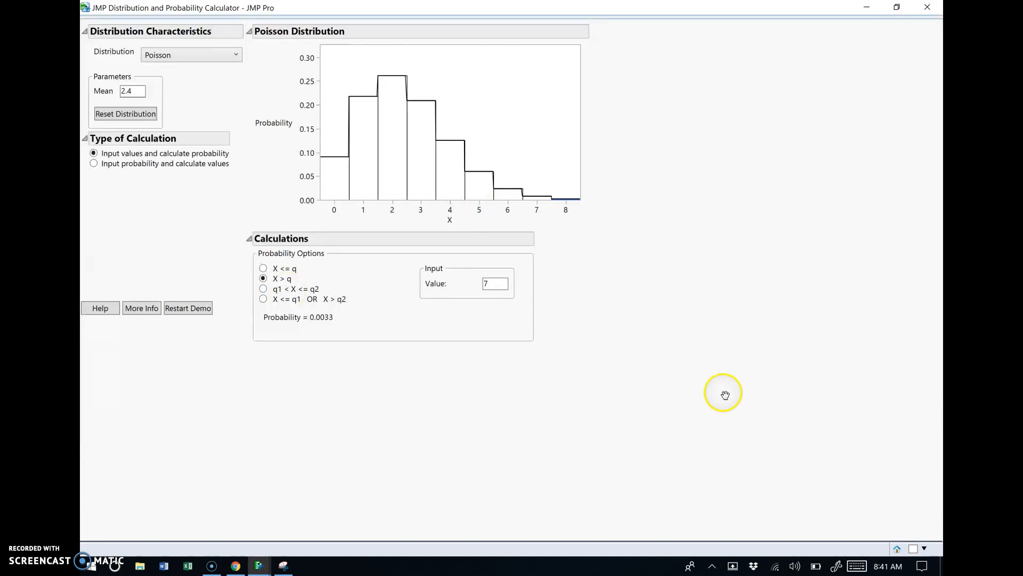
mouse_move(388, 226)
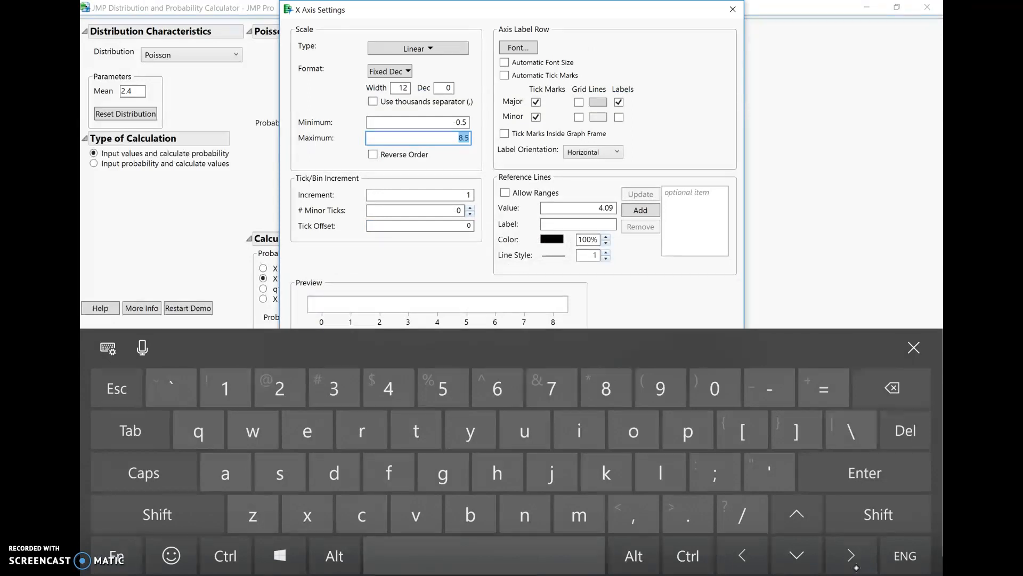
Apply the larger X axis maximum so the Poisson plot spans 0–20 and return to the notes.
left_click(728, 11)
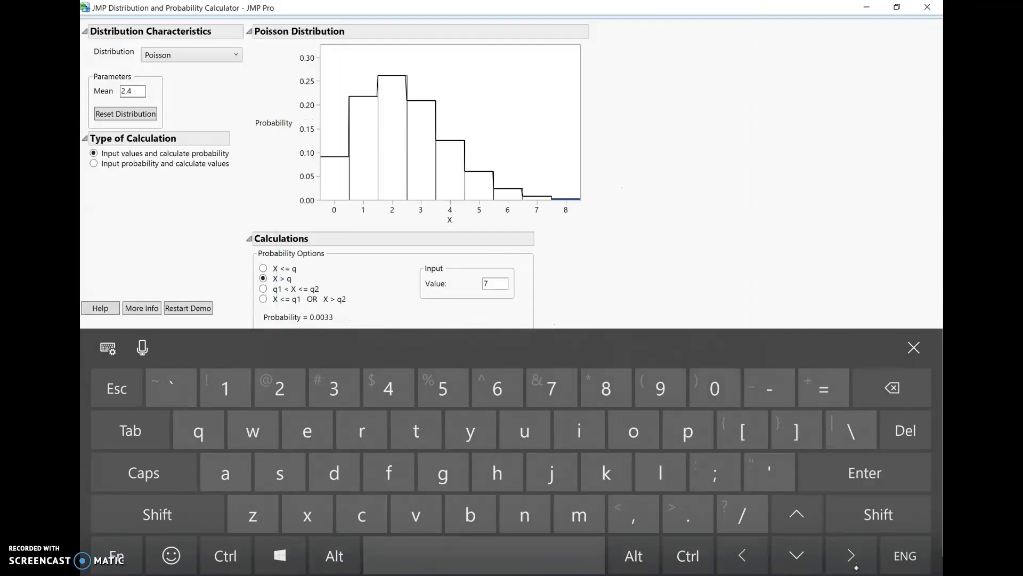
left_click(914, 347)
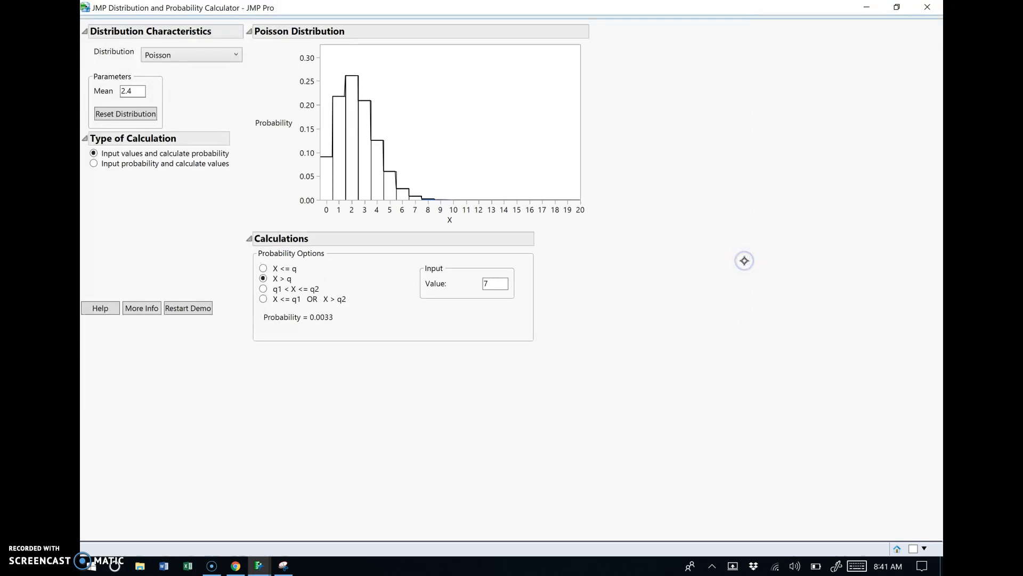
mouse_move(433, 196)
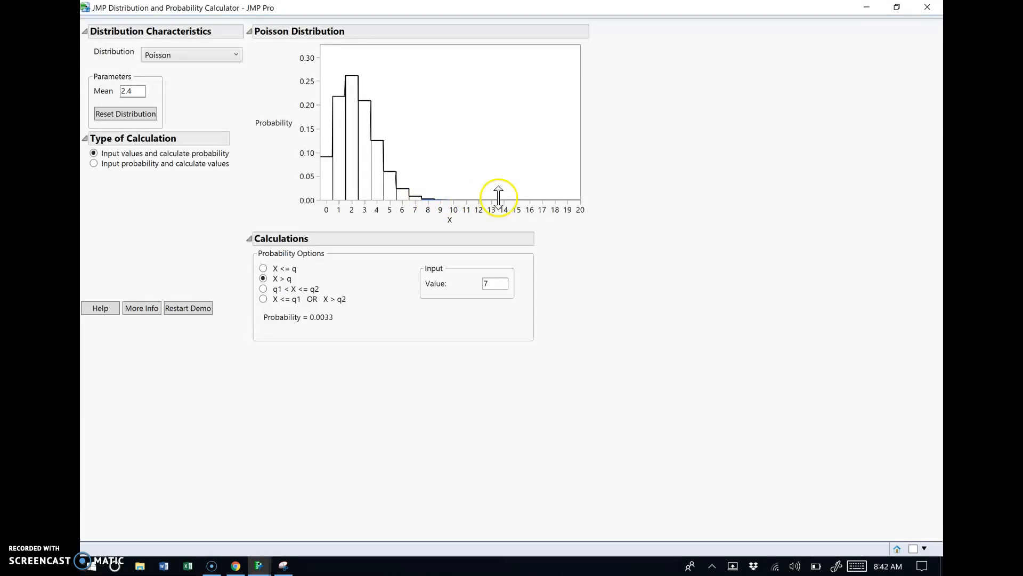
mouse_move(555, 200)
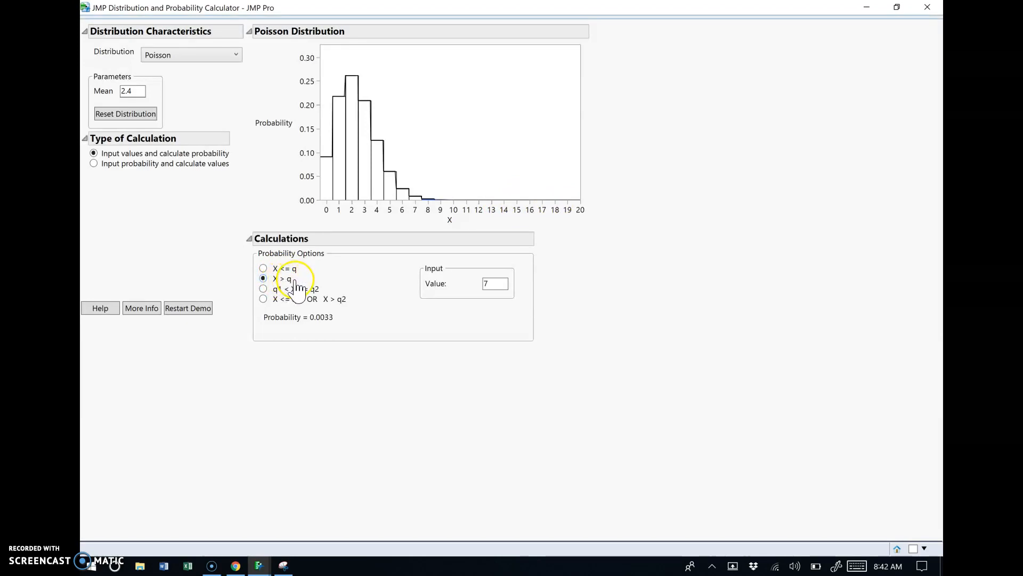
left_click(494, 284)
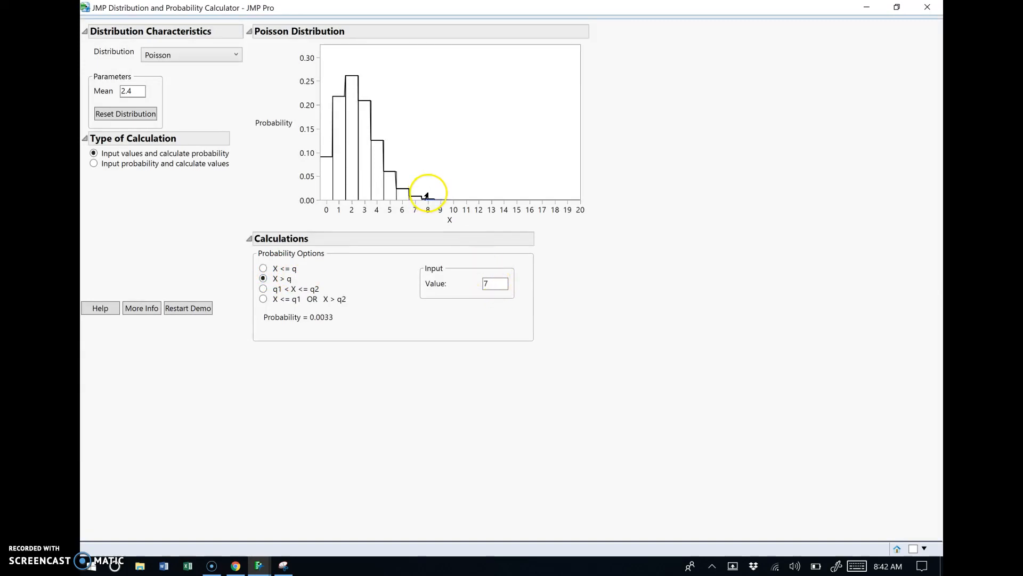
mouse_move(537, 200)
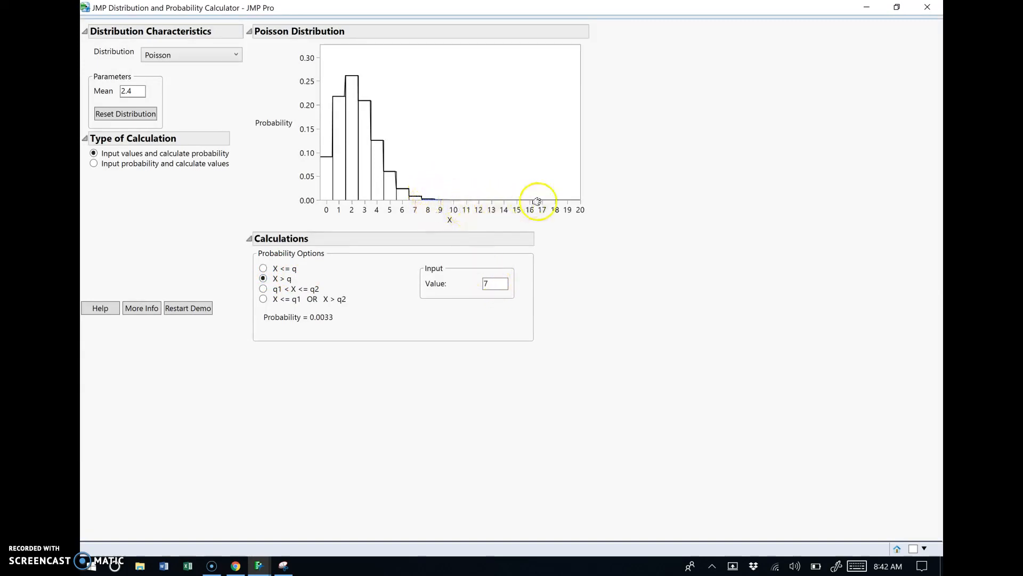
mouse_move(697, 207)
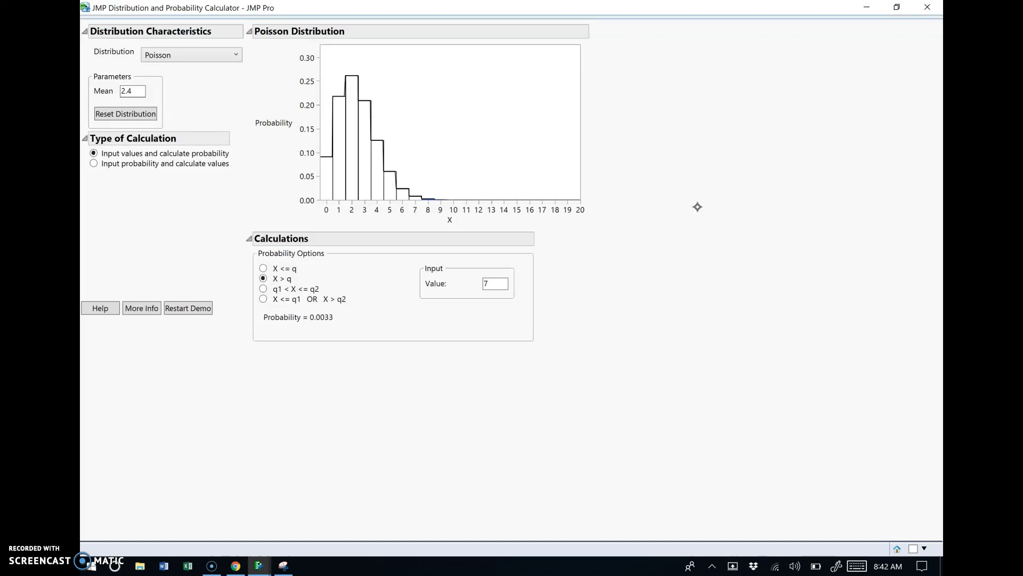
left_click(283, 565)
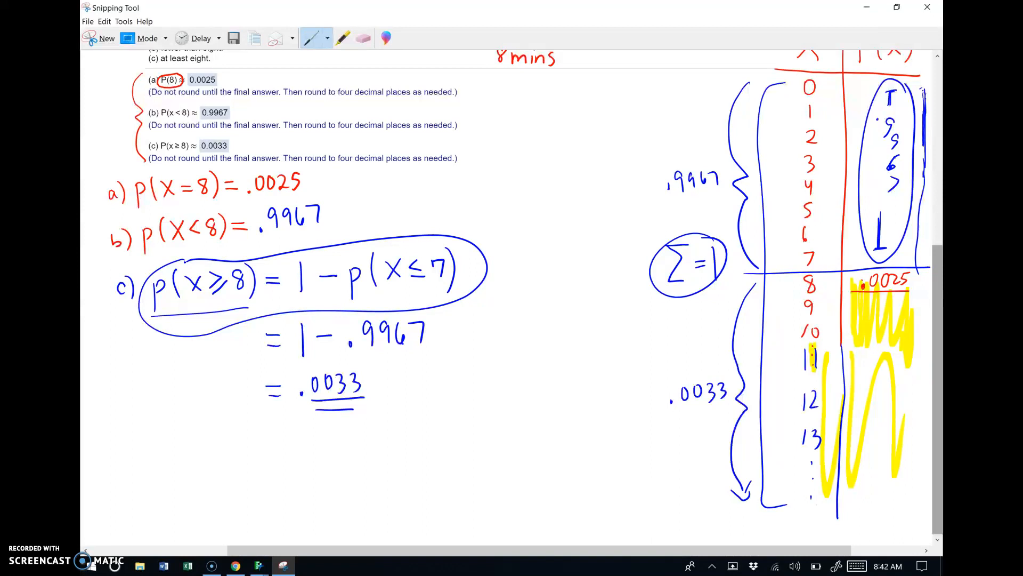
mouse_move(88, 561)
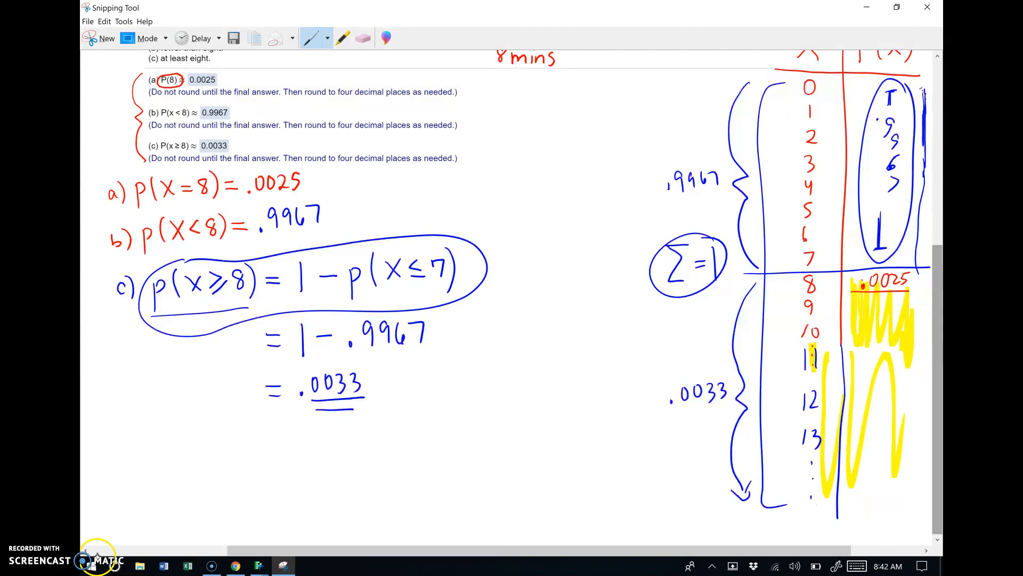